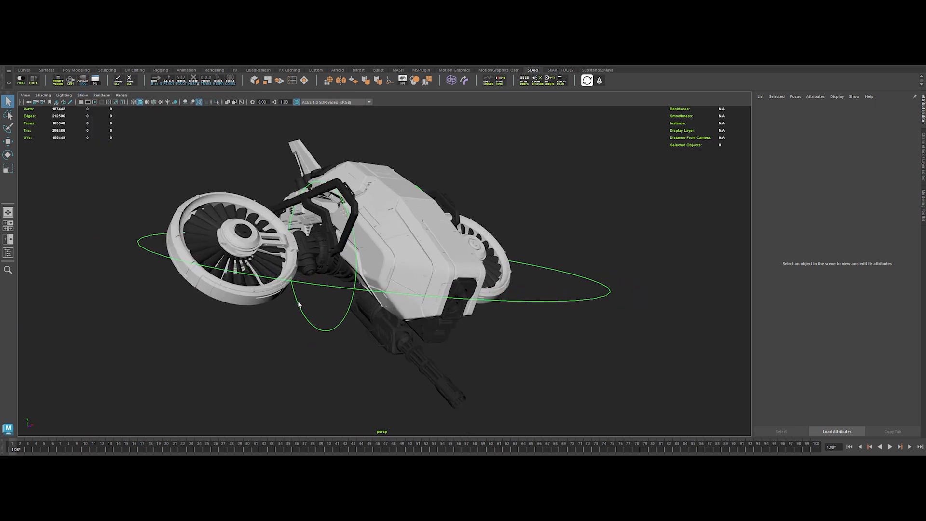
- In the Outliner, expand Geo, Drone_Grp and Wing_R_Grp to inspect the wing controller hierarchy, then collapse Geo
click(325, 254)
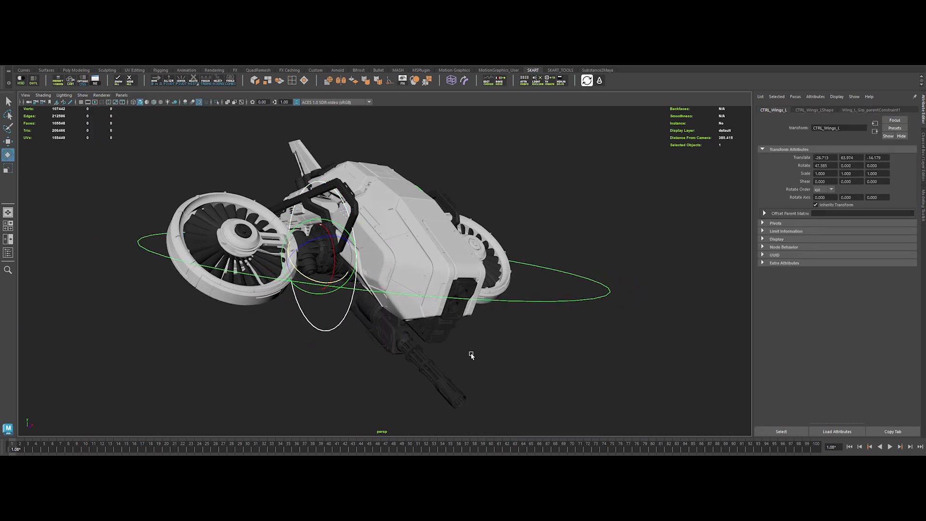
click(420, 254)
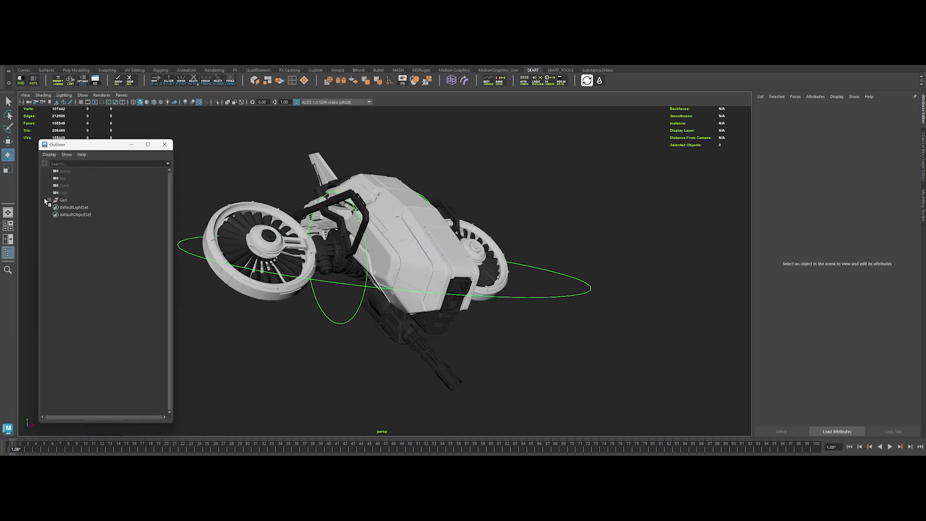
click(48, 199)
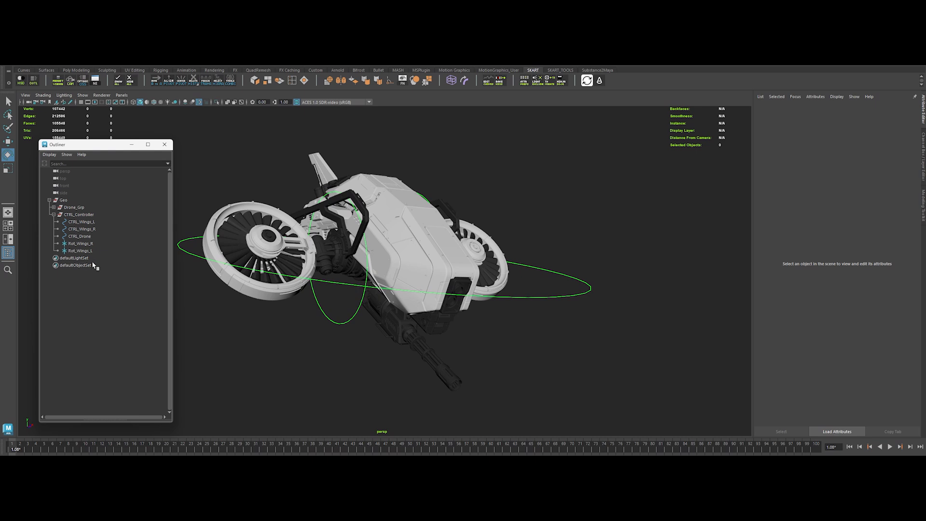
click(49, 206)
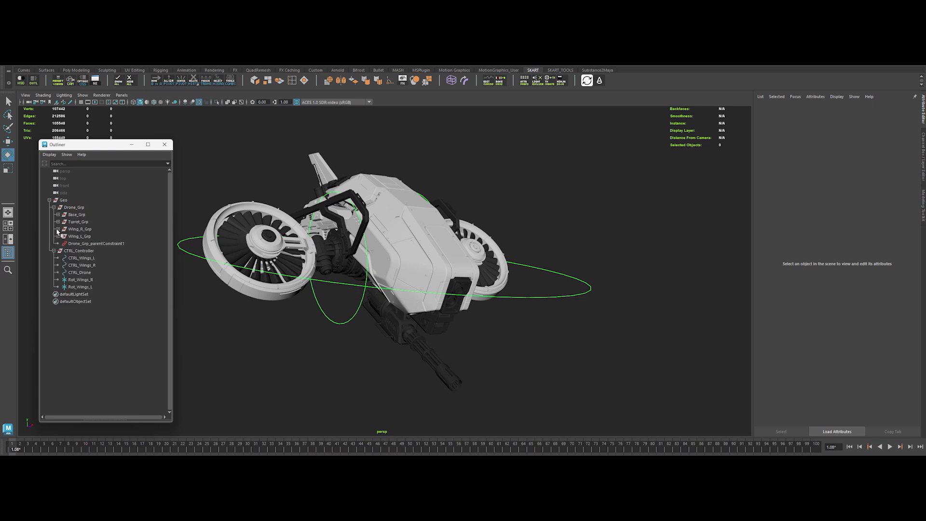
click(58, 228)
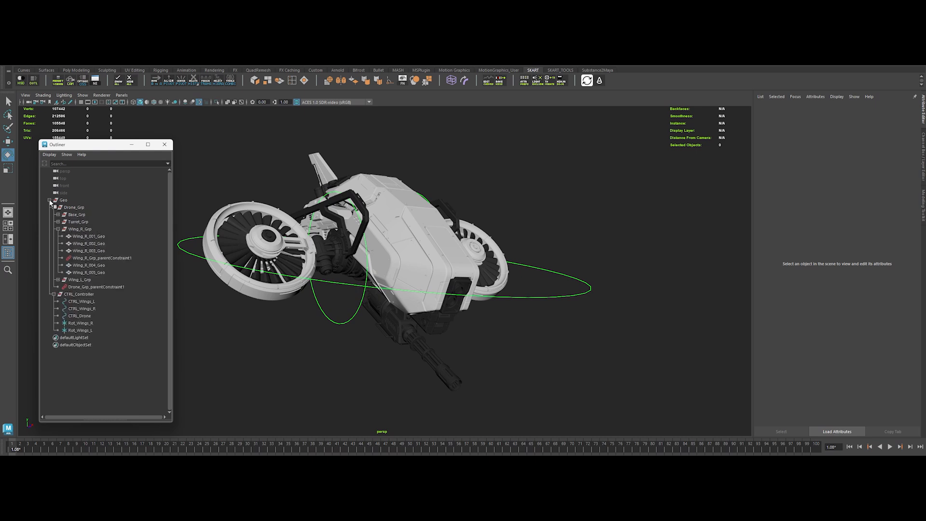
click(50, 200)
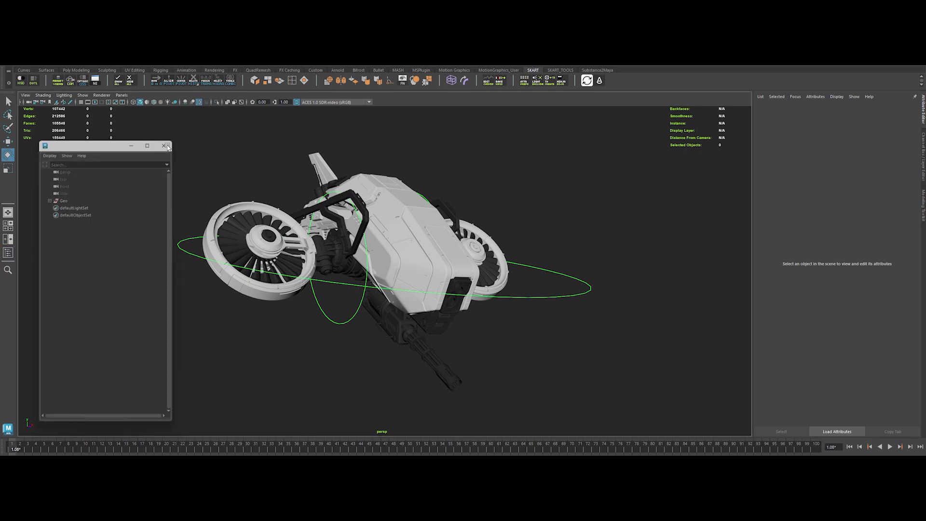
- Create a render camera and select it to look through and frame the whole drone
click(168, 145)
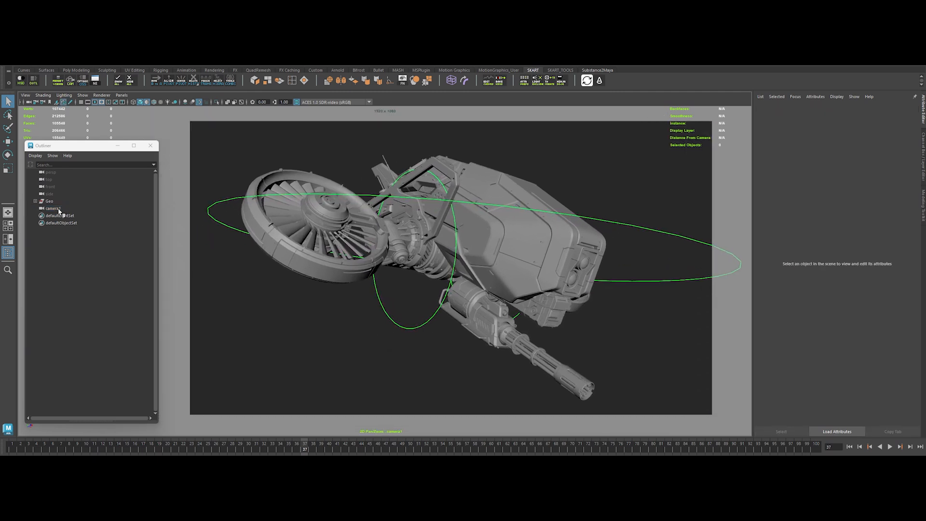
click(53, 209)
text(Main_Cam)
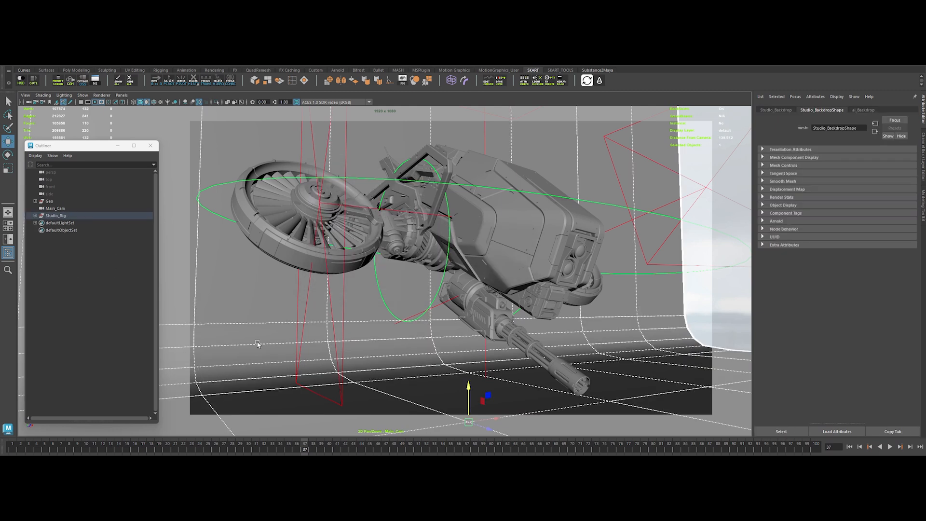
- Select a Studio_Rig area light and position the rig's lights around the drone
click(25, 95)
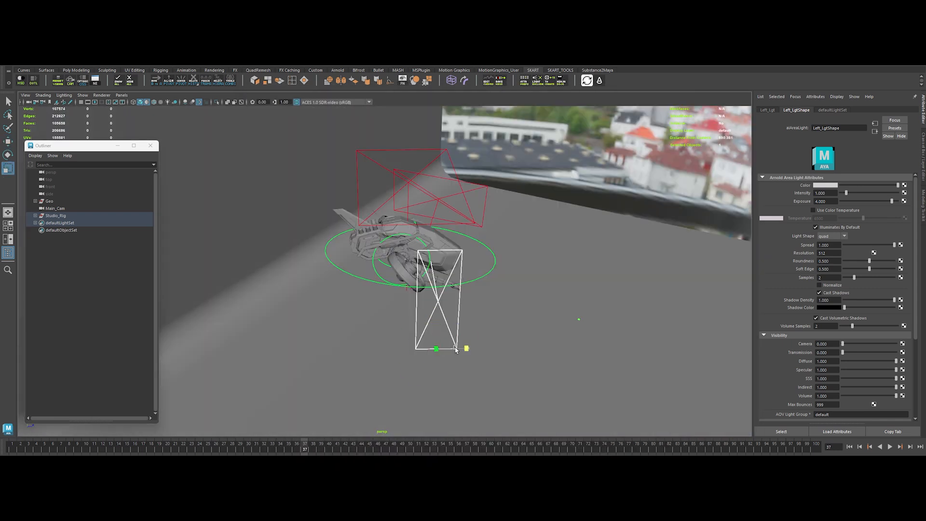
click(587, 80)
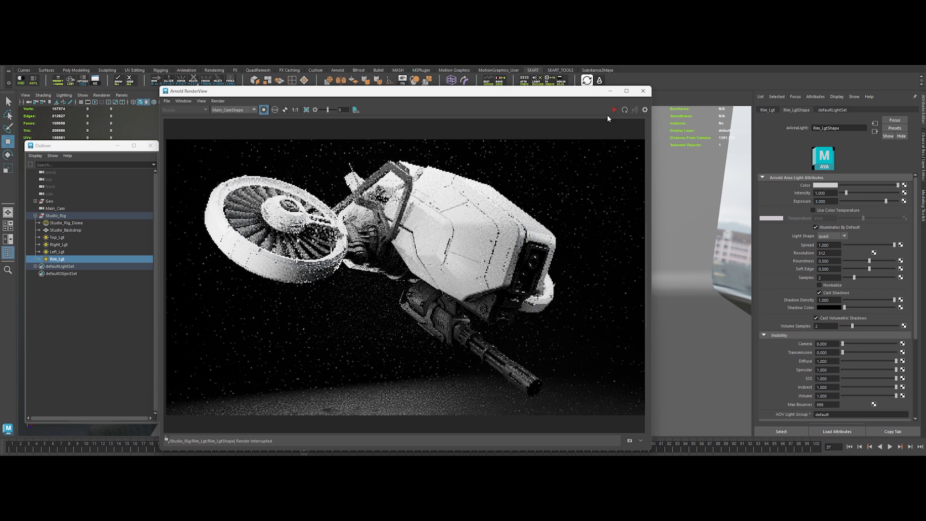
- Enable colour temperature on Rim_Lgt, tweak white specular roughness, and adjust exposure on Right, Left and Top lights
click(816, 209)
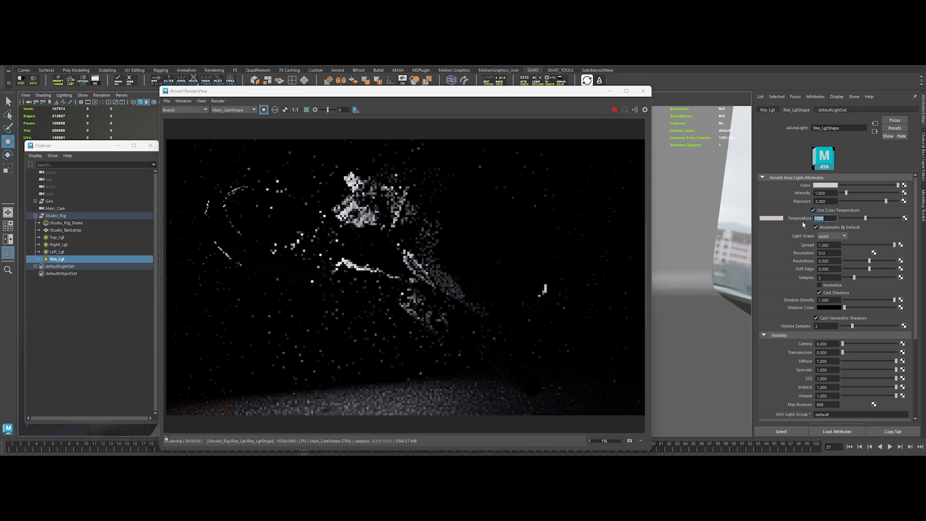
click(265, 110)
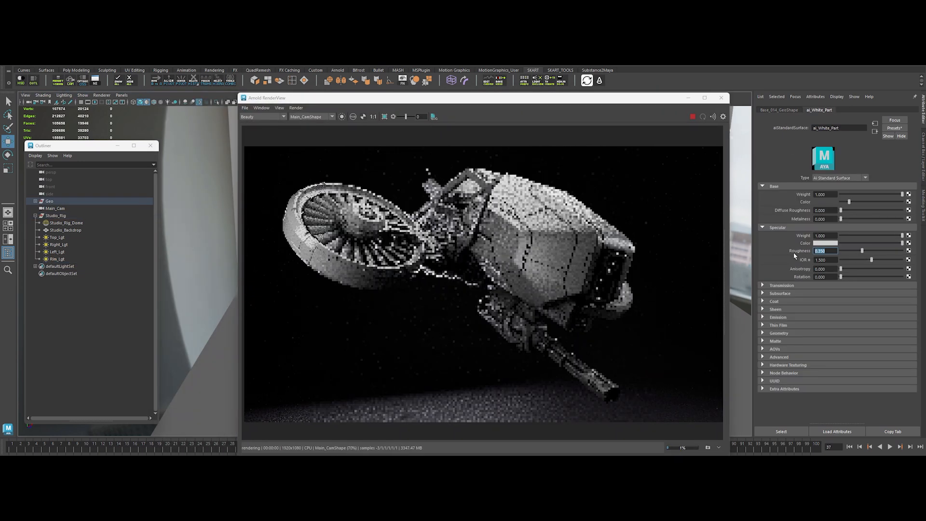
click(59, 244)
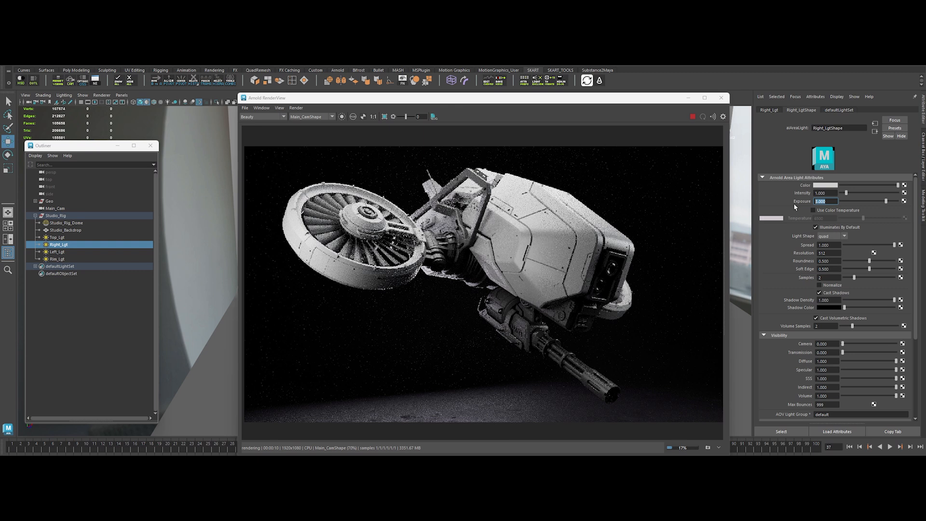
click(57, 250)
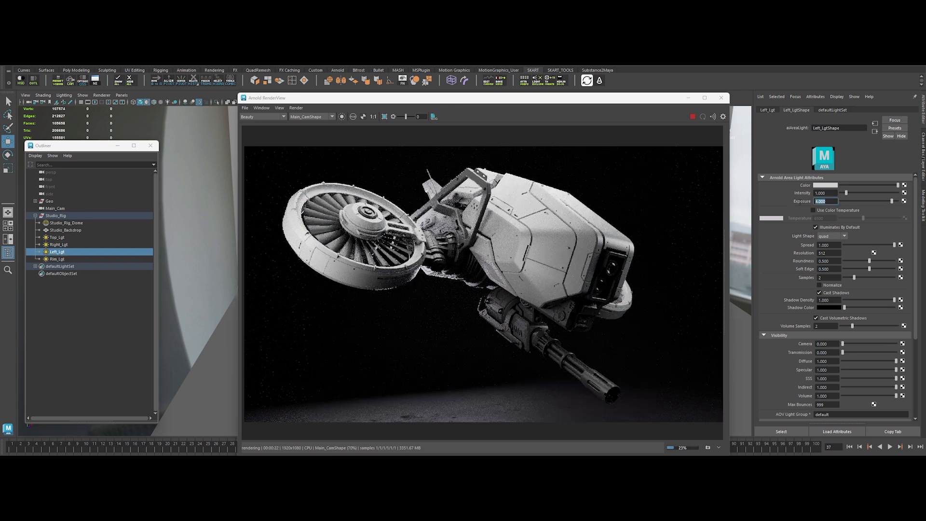
click(57, 237)
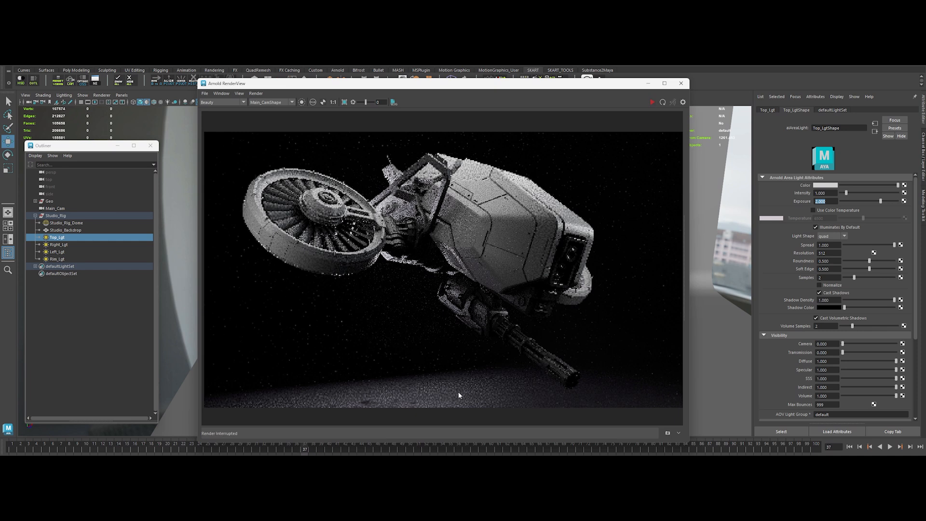
mouse_move(414, 103)
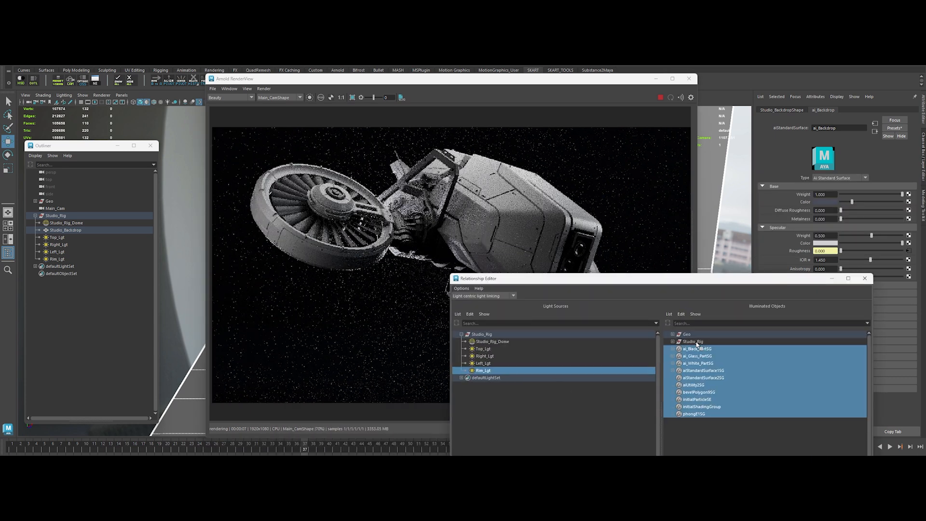
- Restrict Rim_Lgt's illuminated objects in Light Linking and re-render with the backdrop edit
click(483, 356)
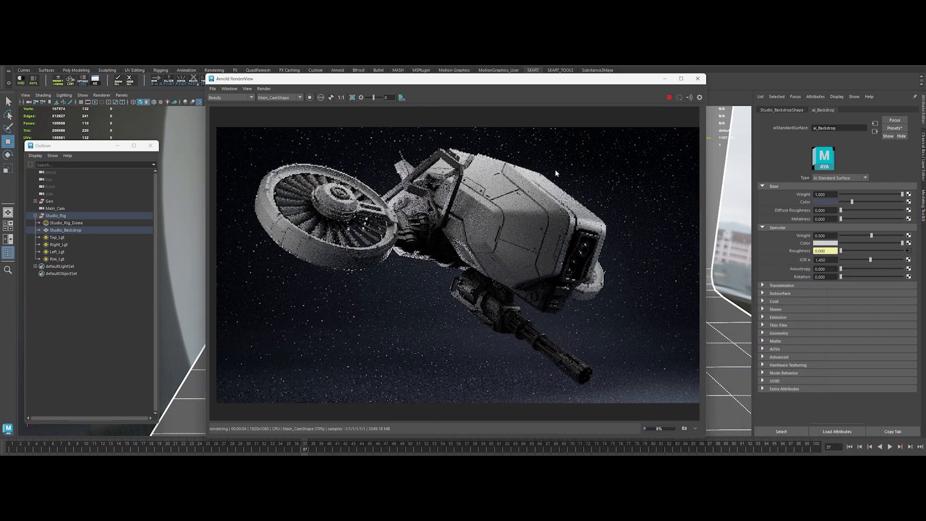
click(668, 97)
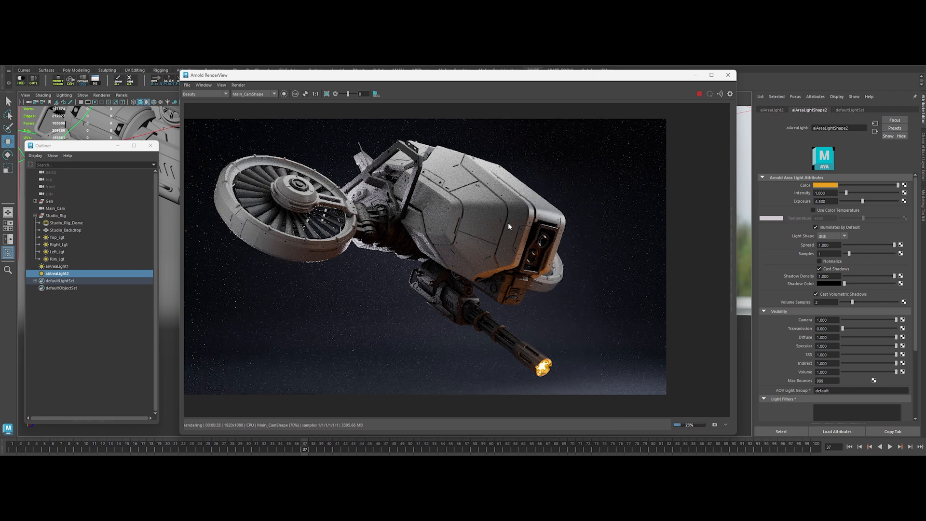
- Place orange disc-shaped Arnold area lights at the gun muzzle for the flash glow
click(698, 93)
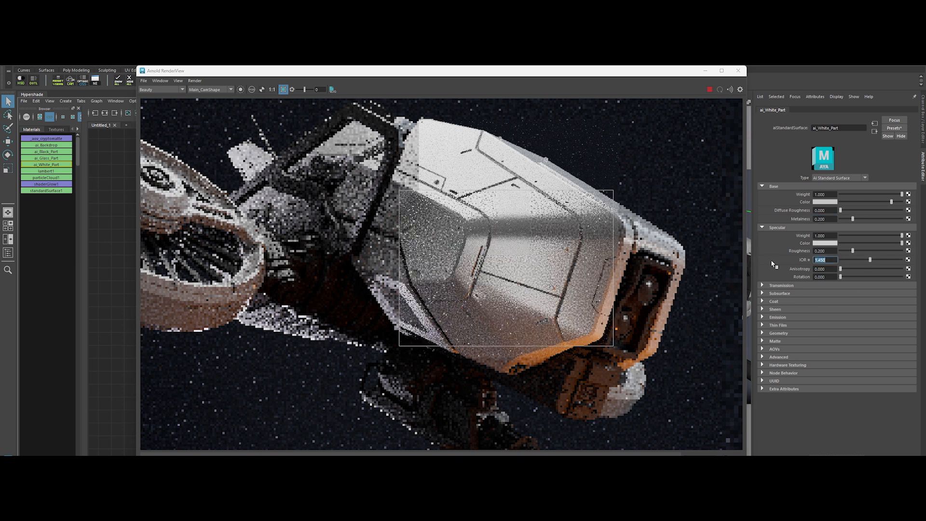
- Adjust ai_White_Part's specular setting while region-rendering the main hull panel
click(775, 301)
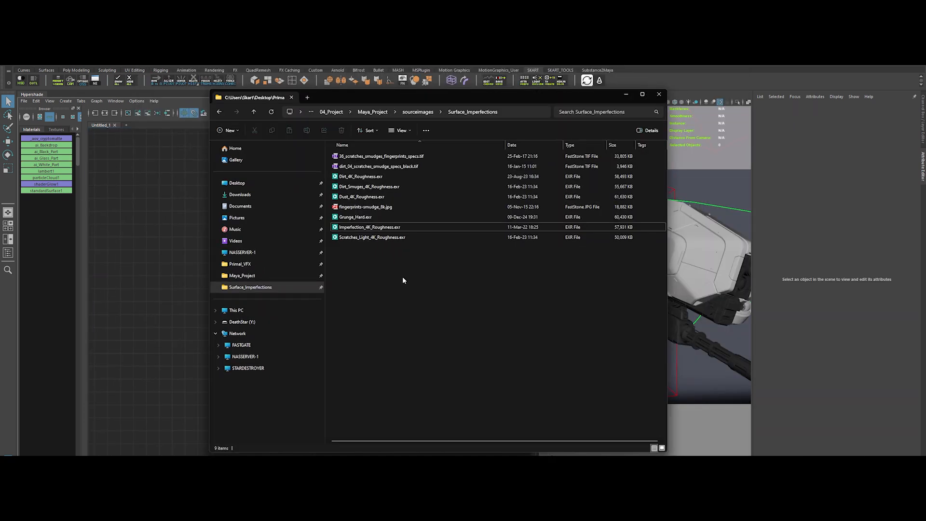
- Load Imperfection_4K_Roughness.exr into the white material's network through an aiRange remap
double_click(369, 227)
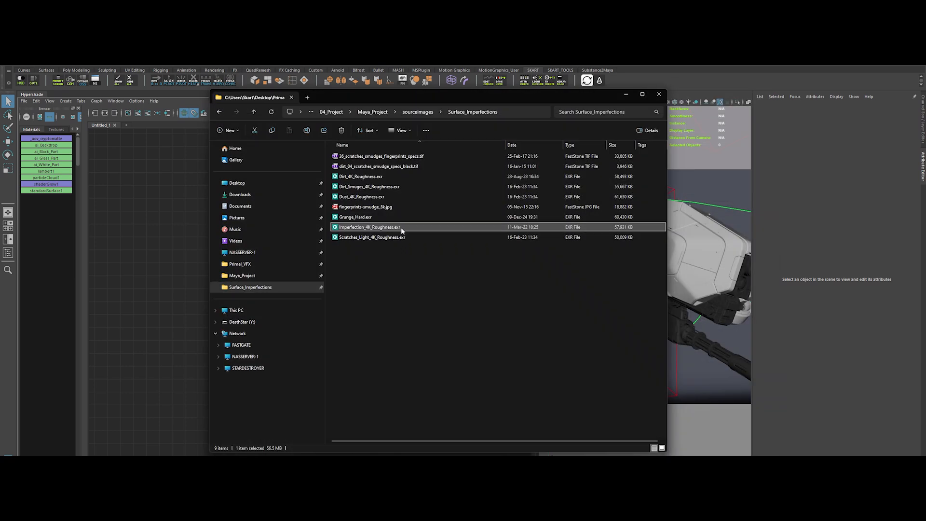
double_click(369, 227)
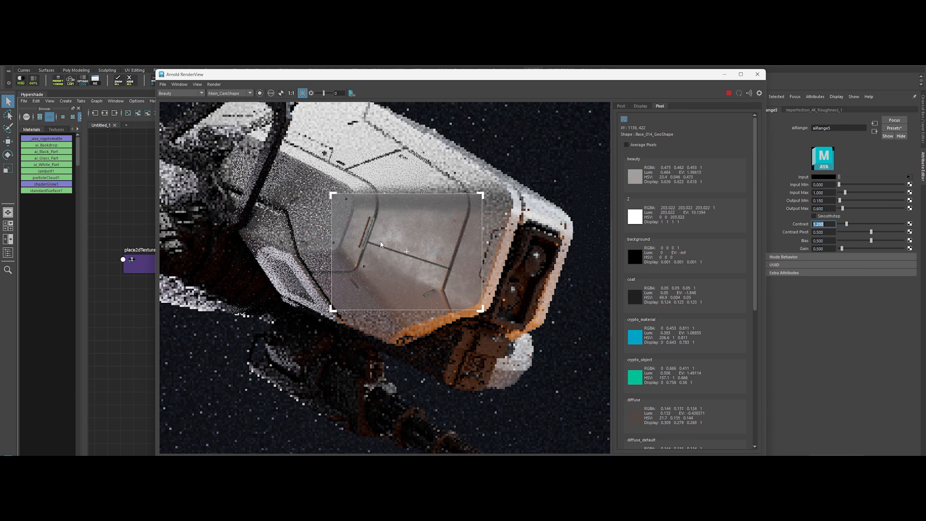
mouse_move(394, 287)
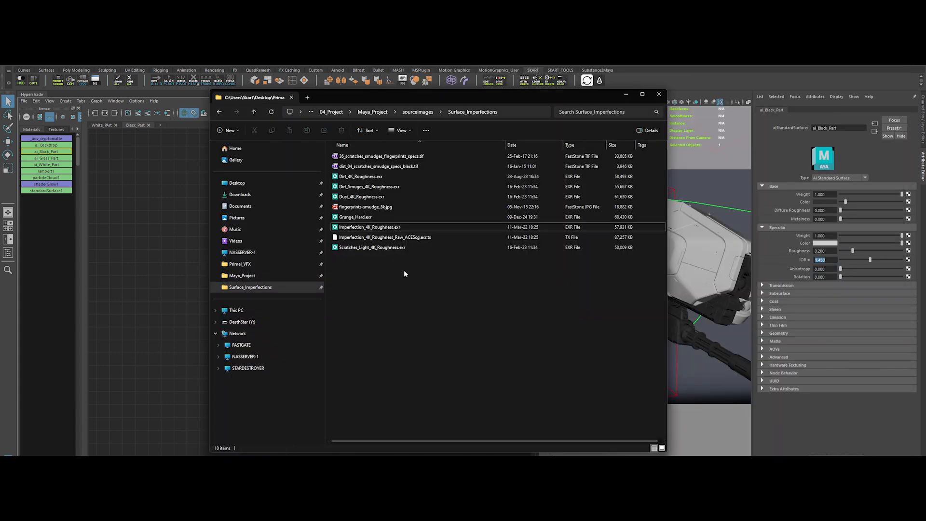
- Bring dirt_04_scratches_smudge_specs_black.tif into the Black_Part shader graph beside ai_Black_Part
click(370, 226)
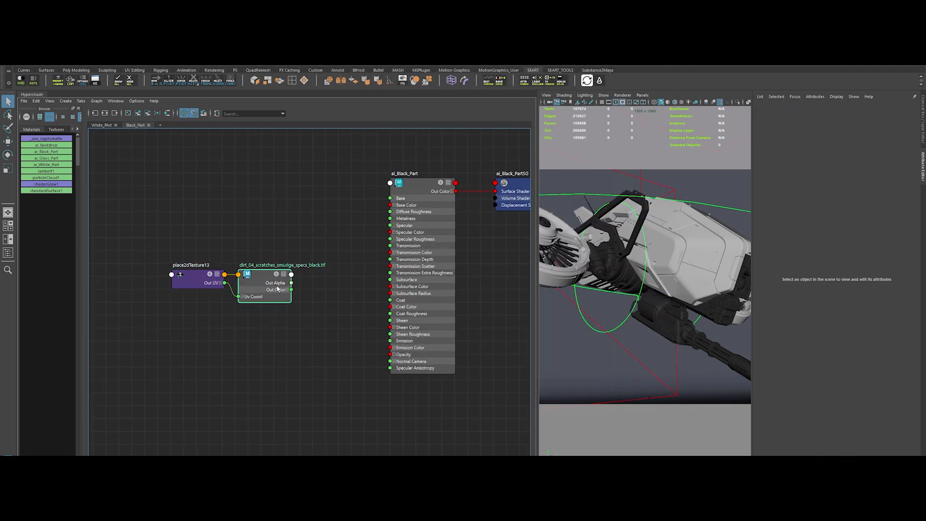
click(264, 274)
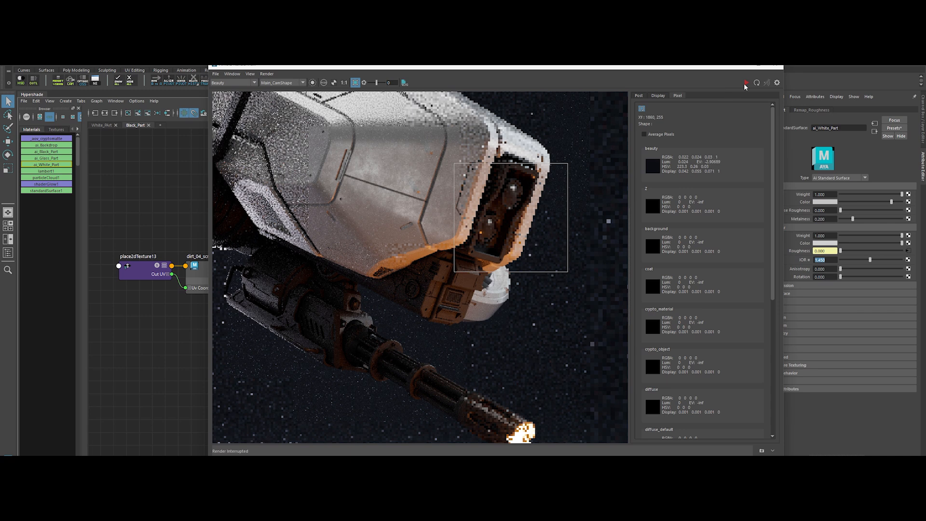
- Give ai_Glass_Part Transmission Weight 1 with a Dispersion Abbe value and re-render the lens region
click(746, 82)
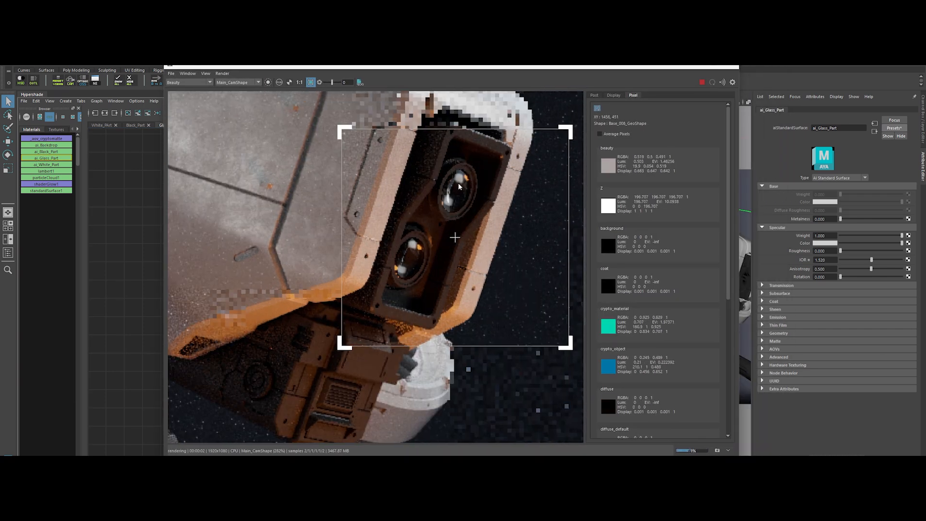
click(778, 285)
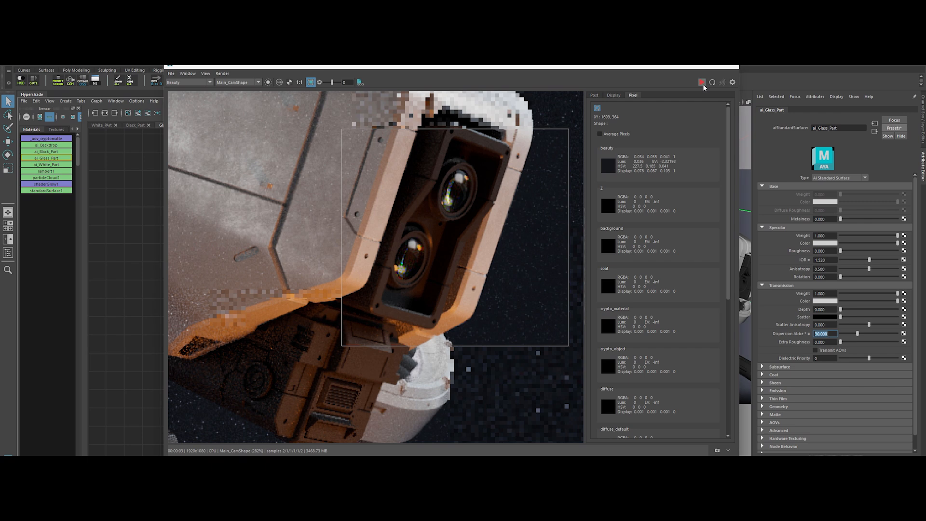
click(701, 82)
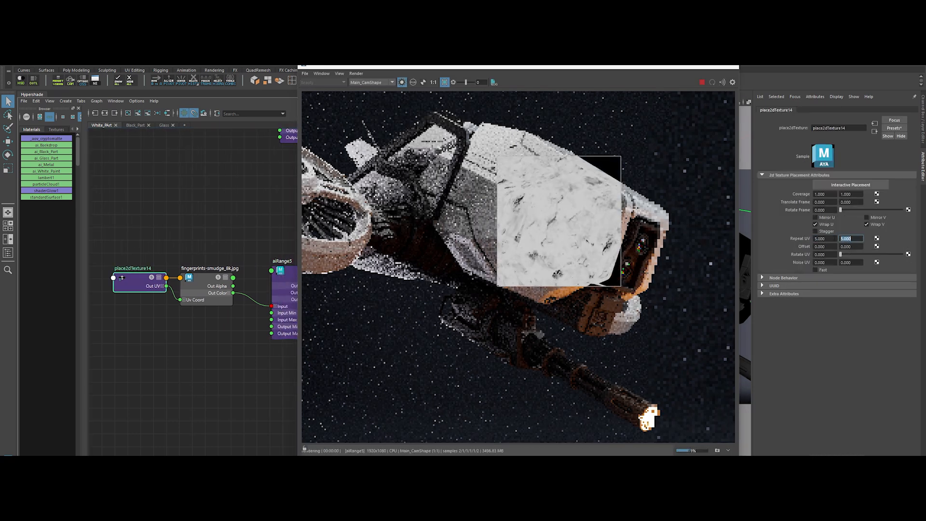
- Set the fingerprint remap's minimum output and wire the remap network into the metal material
click(283, 270)
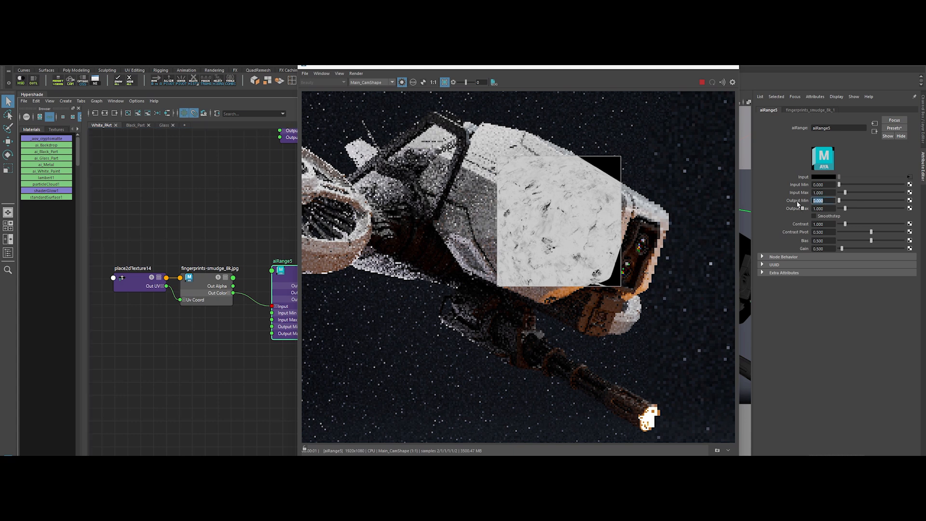
click(633, 96)
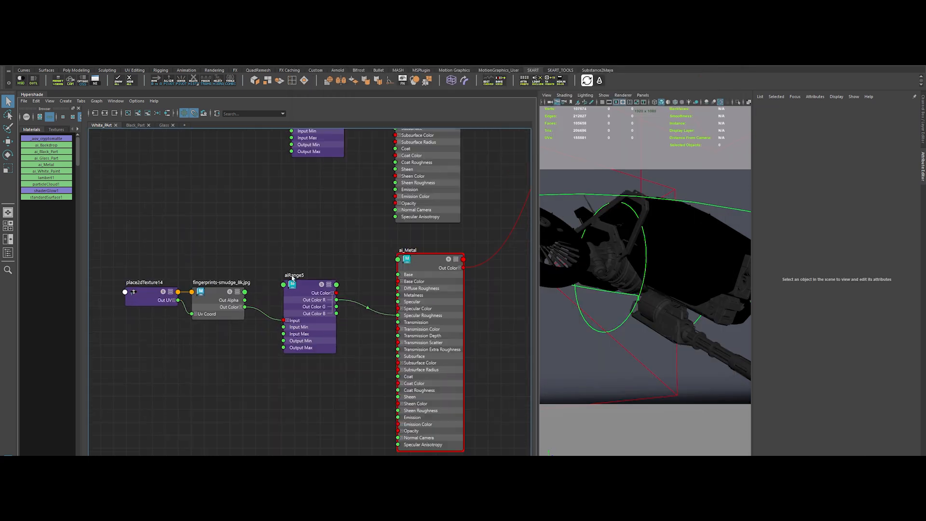
click(294, 281)
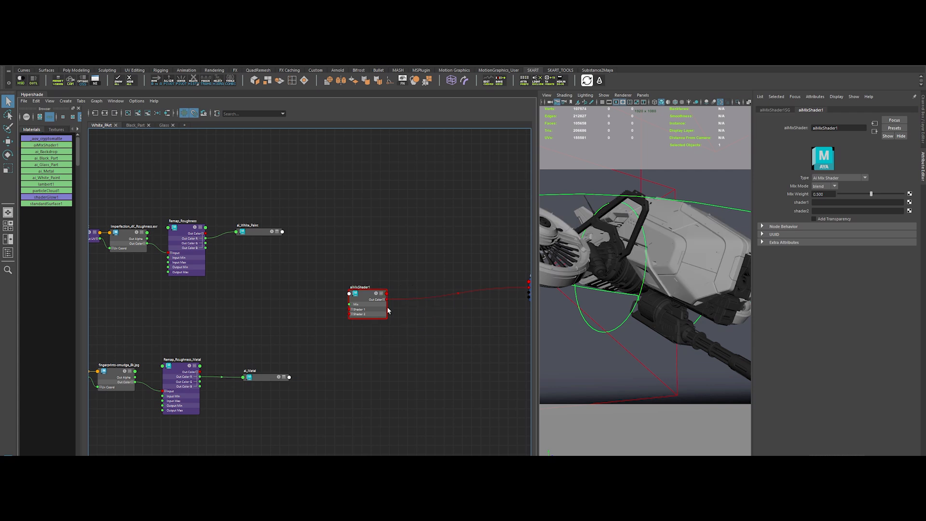
- Preview the blended white paint and metal render in an IPR region on the drone
click(256, 225)
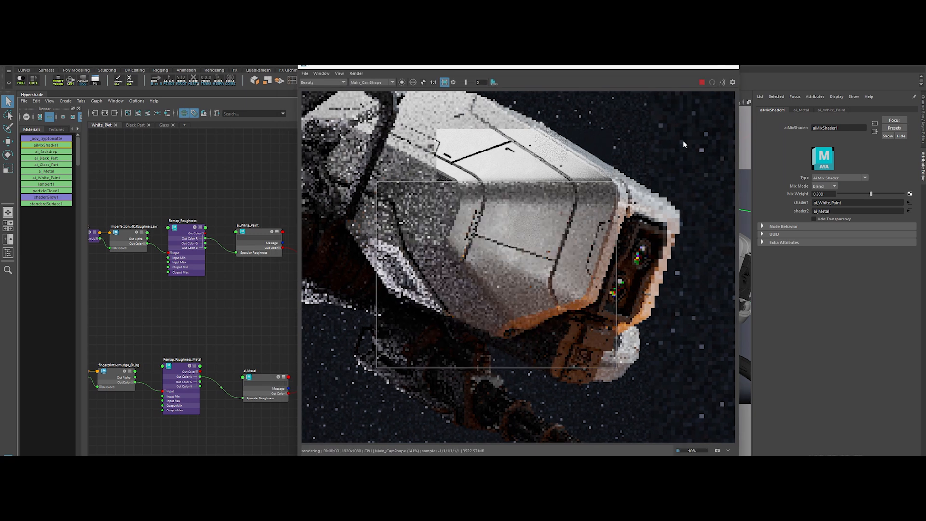
click(909, 194)
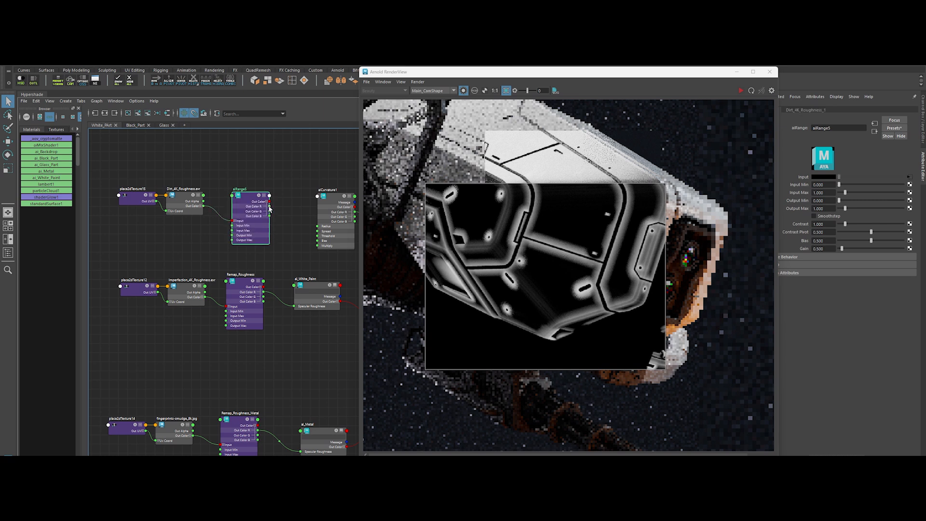
- Tile the Dirt_AE_Roughness texture, tune its aiRange output and the aiCurvature edge spread
click(136, 197)
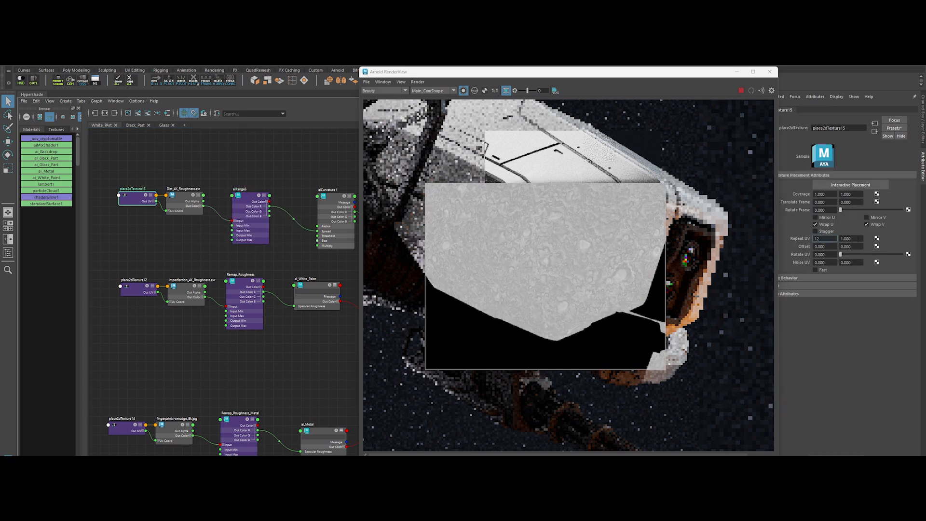
click(249, 219)
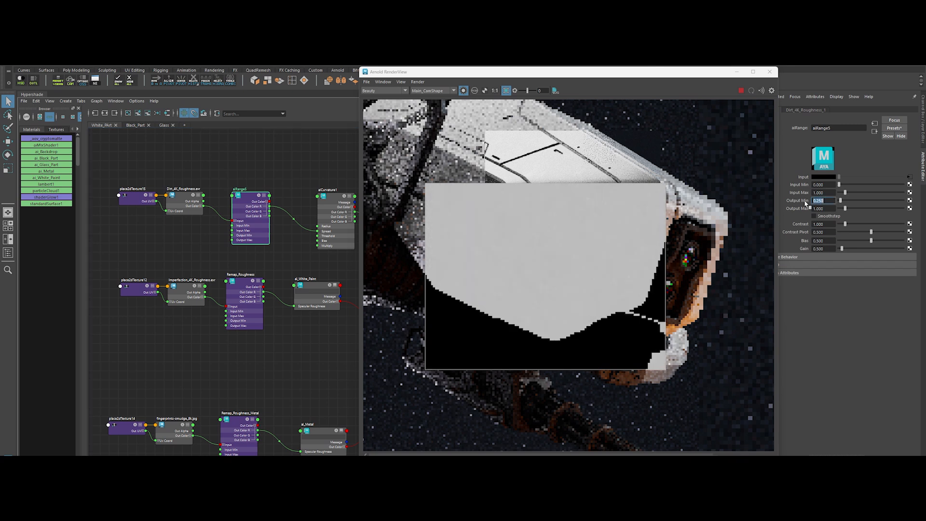
click(335, 206)
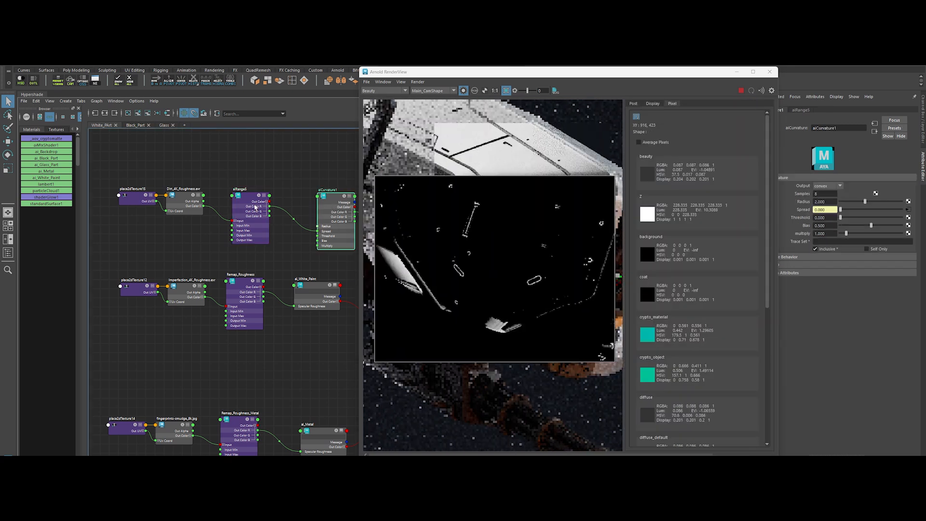
click(248, 220)
text(aila)
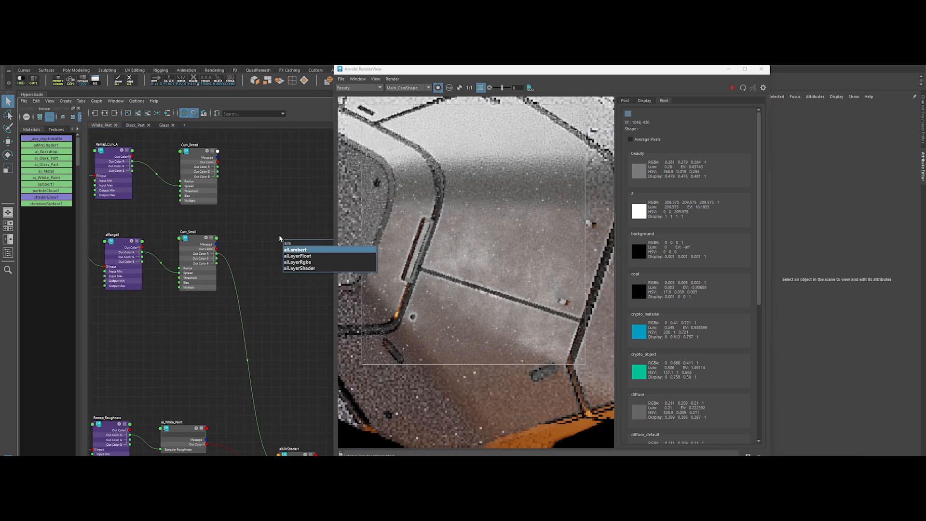
- Create the Mix_Layers aiLayerRgba with Curv_Broad and Curv_Small, feeding aiMixShader1 Mix Weight
click(297, 262)
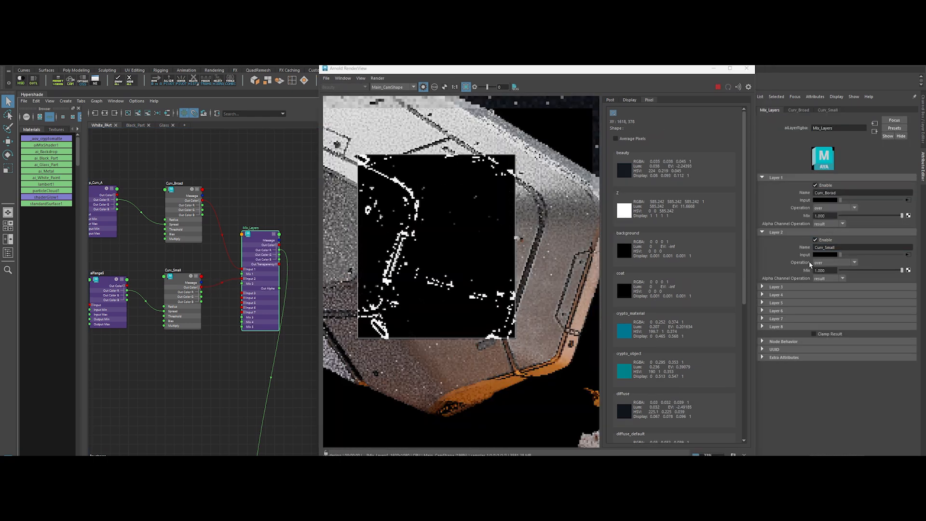
click(832, 262)
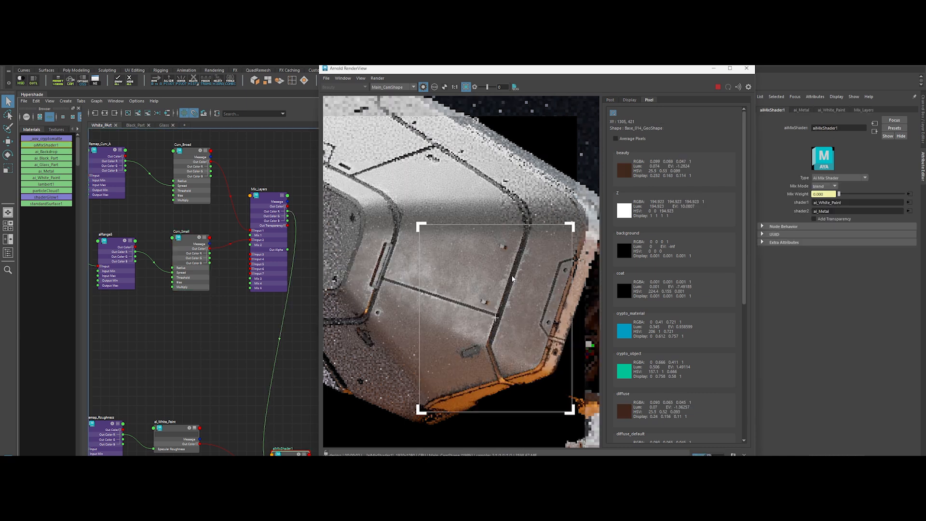
mouse_move(493, 331)
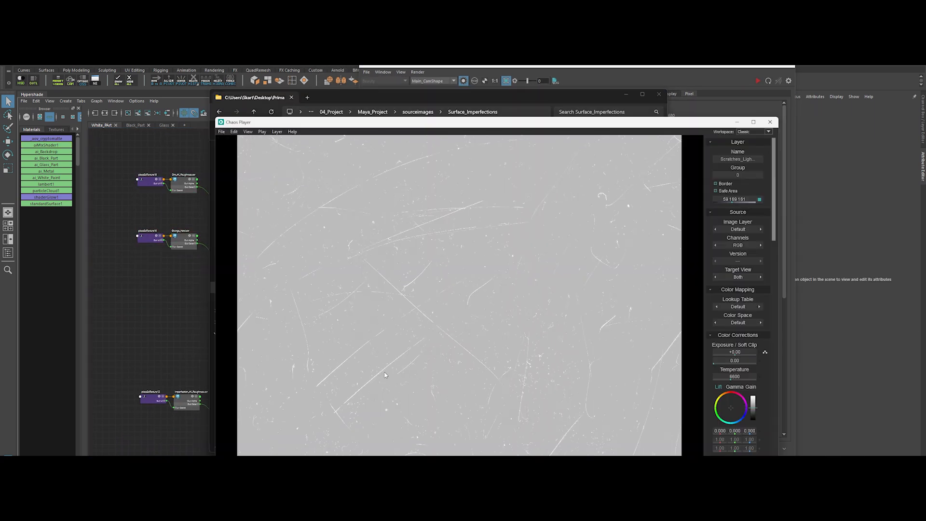
- Load Scratches_Light_4K_Roughness tiled 4x through aiRange as layer 3 of Mix_Layers
click(769, 121)
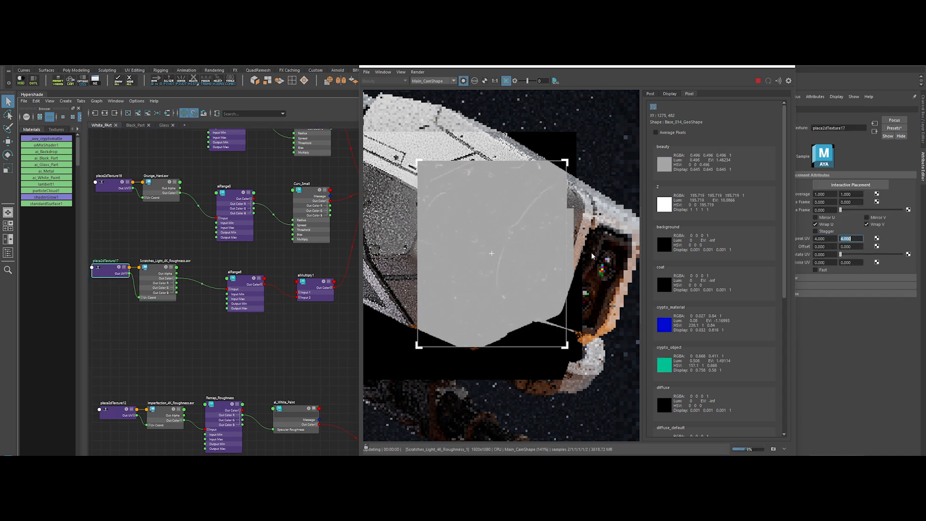
click(244, 293)
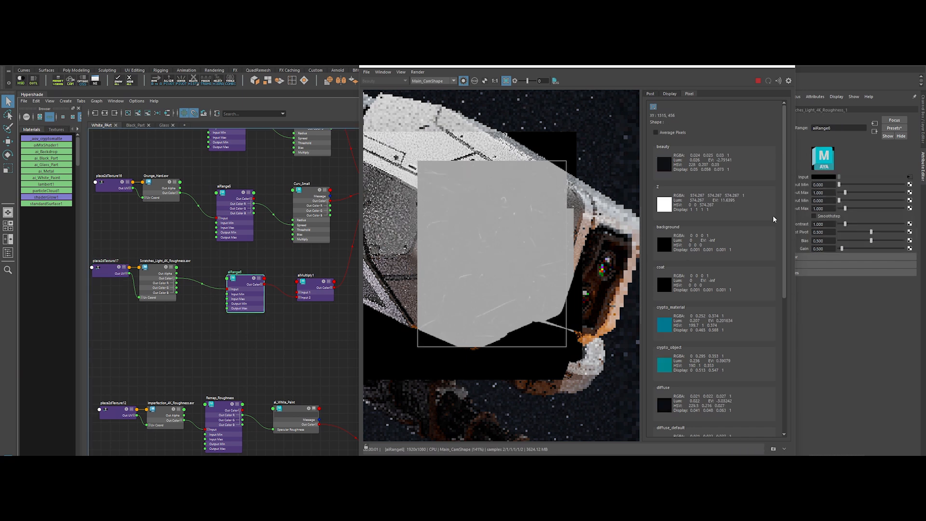
triple_click(816, 193)
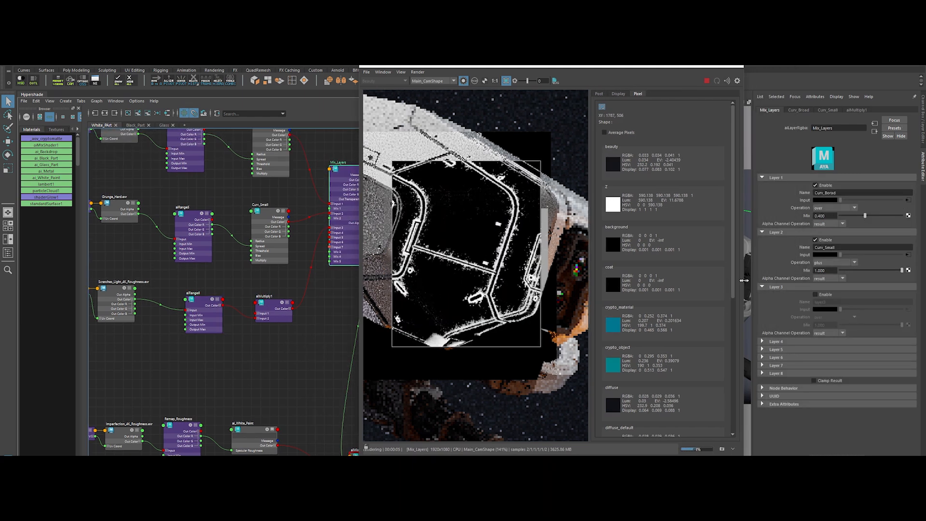
click(848, 318)
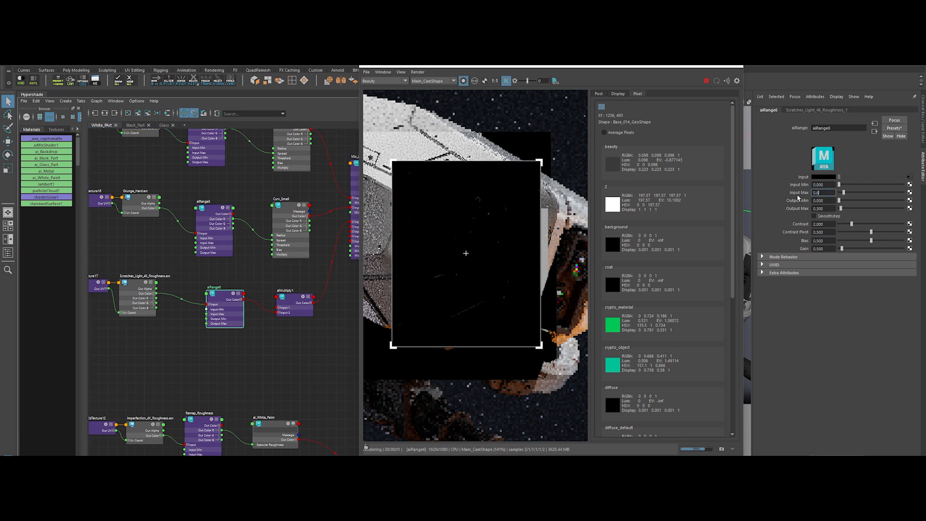
- Tighten the scratches range to isolate bright scratches and set the multiply strength
click(294, 304)
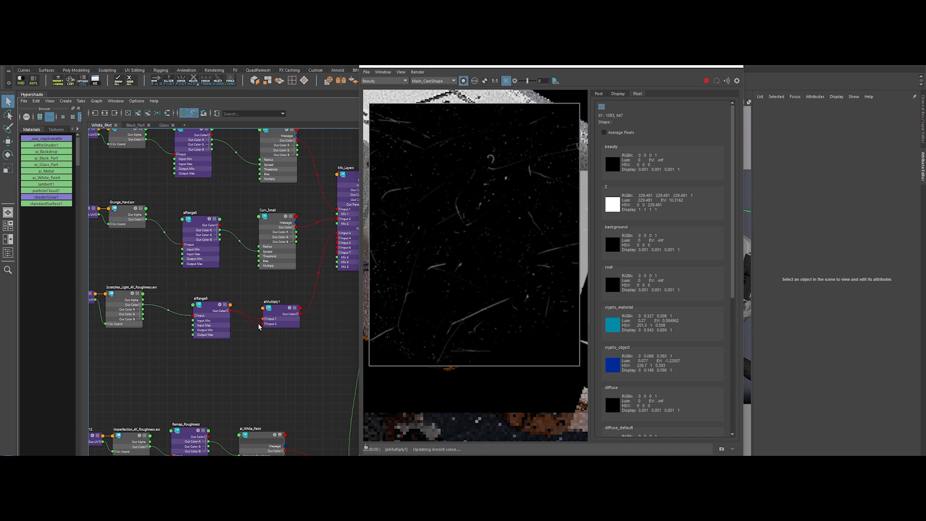
click(281, 301)
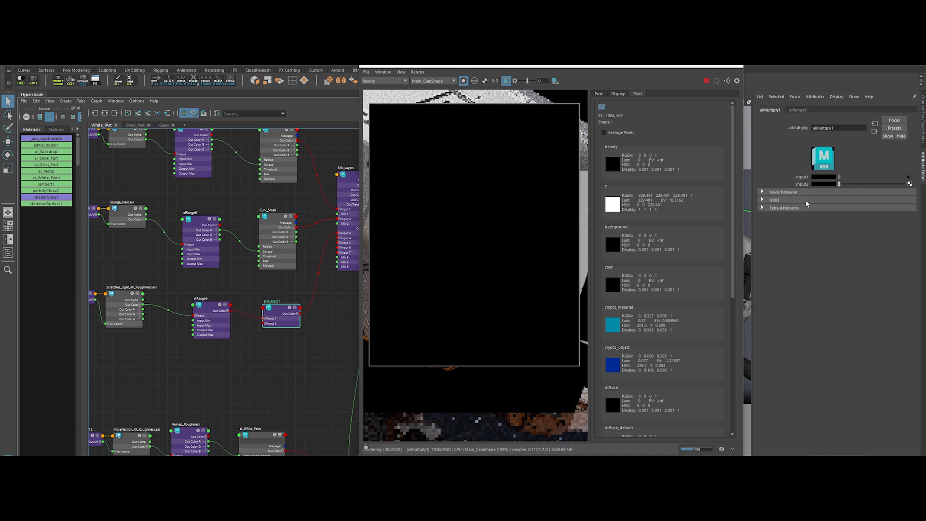
mouse_move(473, 234)
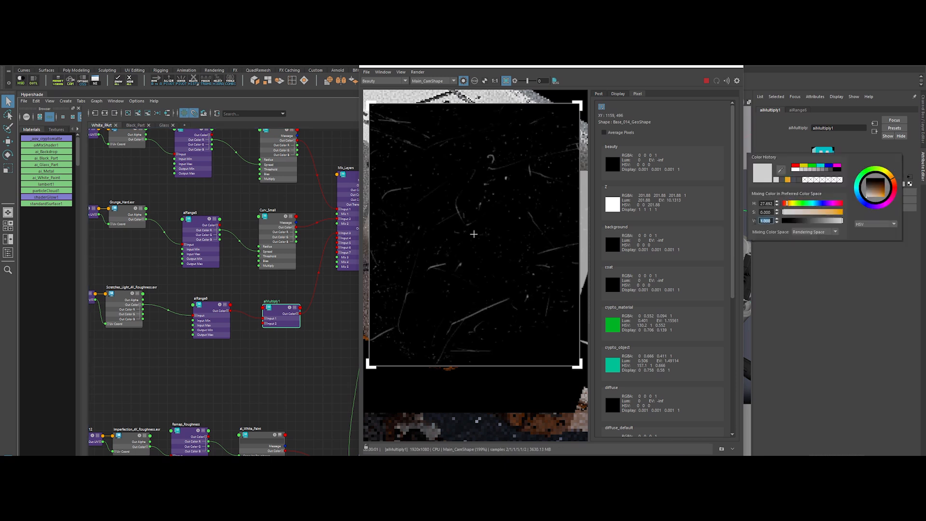
click(281, 312)
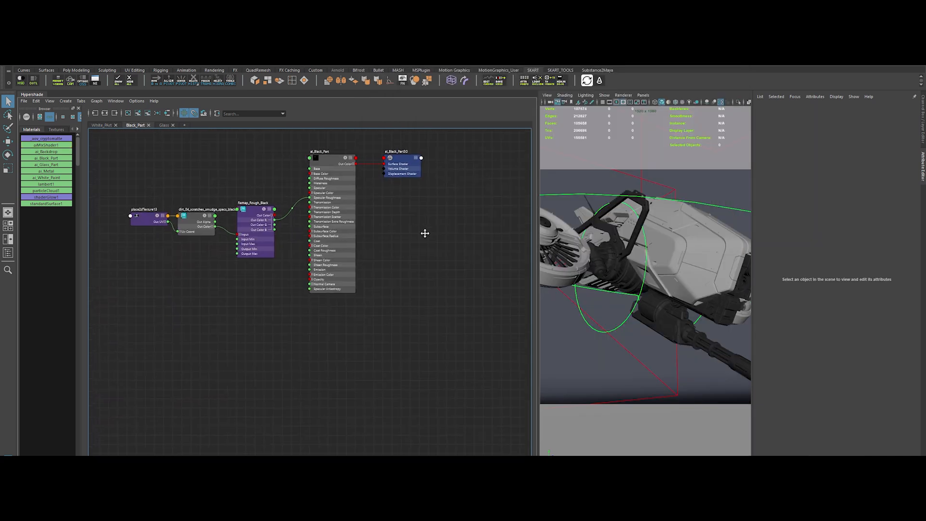
- Create the Mix_Black_Metal aiMixShader blending ai_Black_Part toward ai_Metal
click(253, 202)
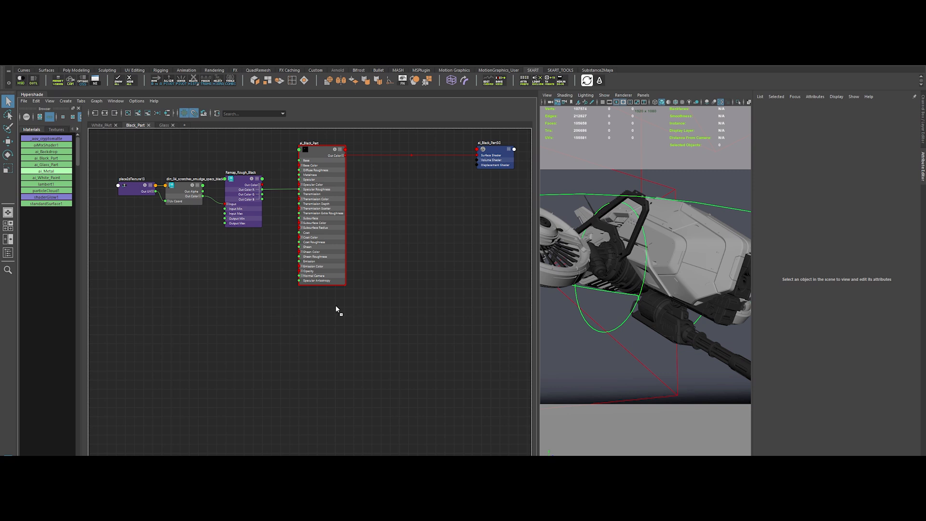
click(45, 171)
text(aimix)
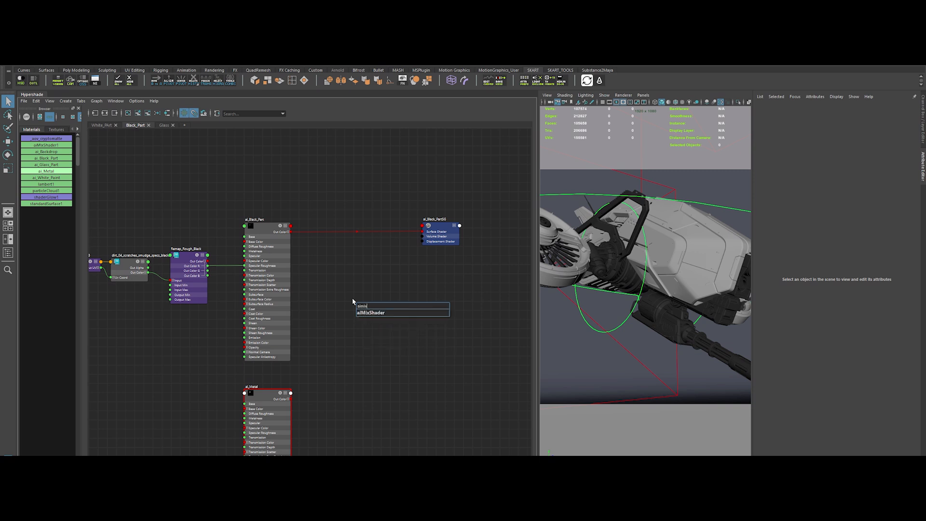
click(370, 313)
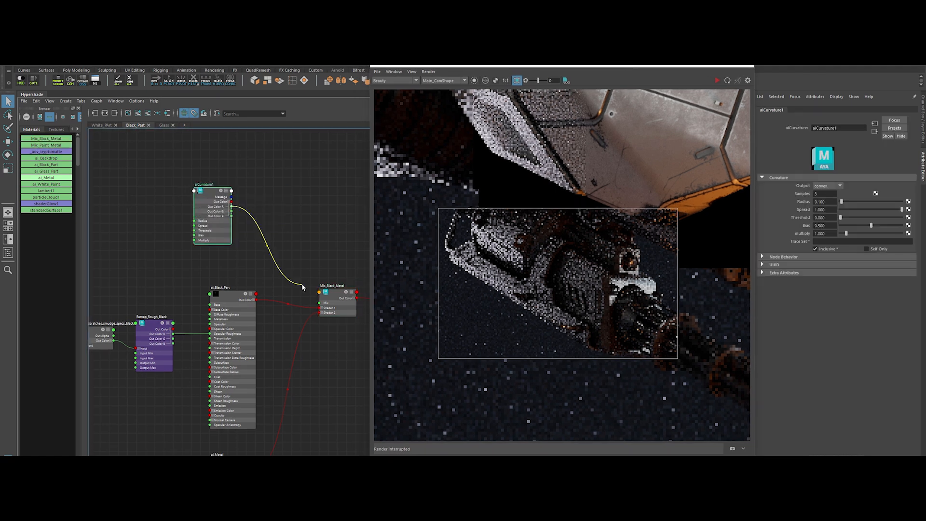
- Plug aiCurvature into the mix, set its radius, and add a fingerprints texture tiled 4x
click(474, 80)
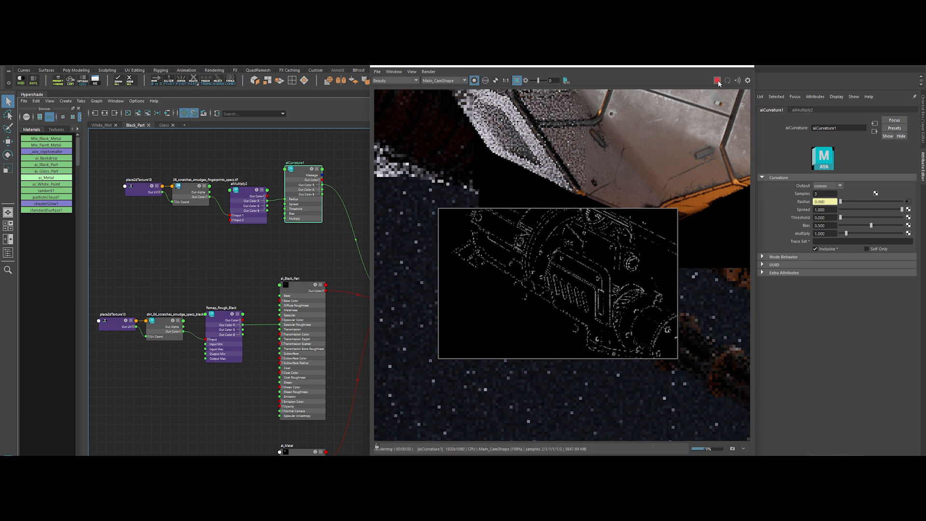
click(248, 204)
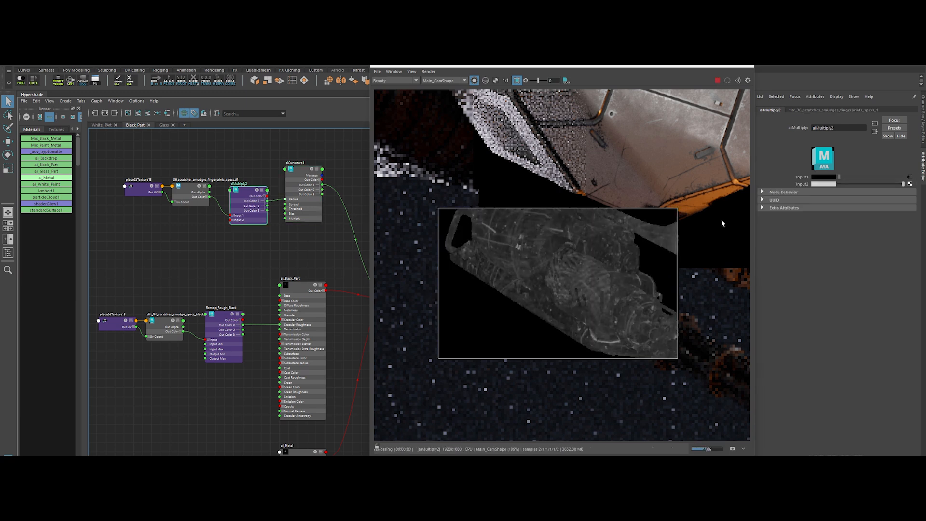
click(141, 189)
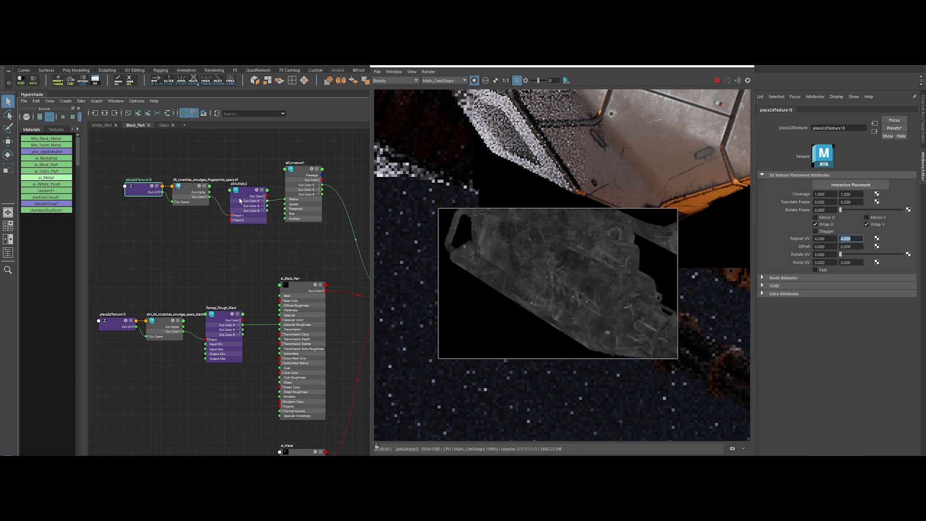
click(247, 204)
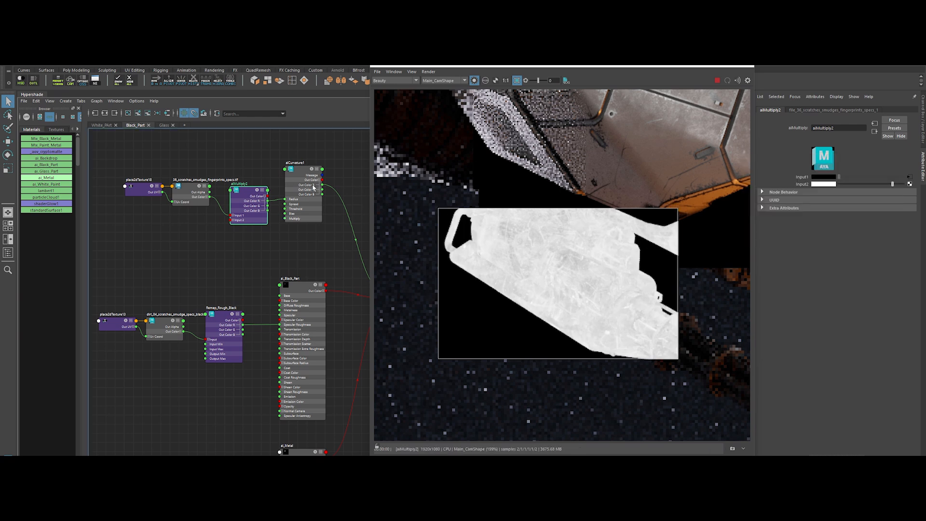
- Multiply curvature with the texture mask via aiMultiply3, feed Mix_Black_Metal and adjust its strength
click(295, 165)
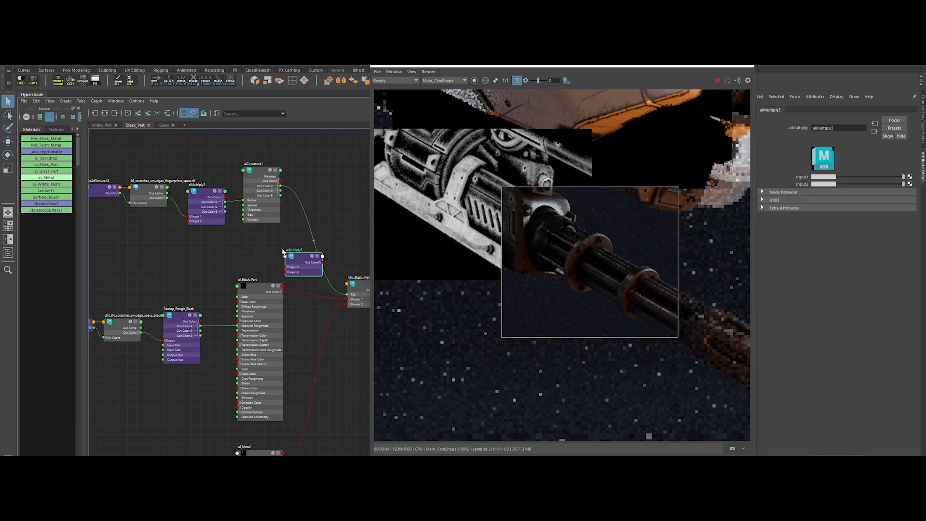
drag(303, 253, 320, 212)
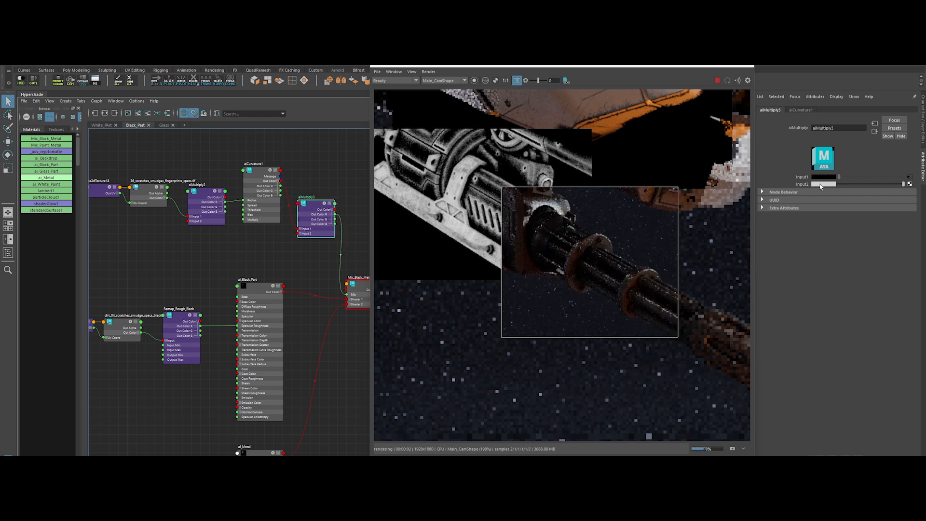
click(852, 183)
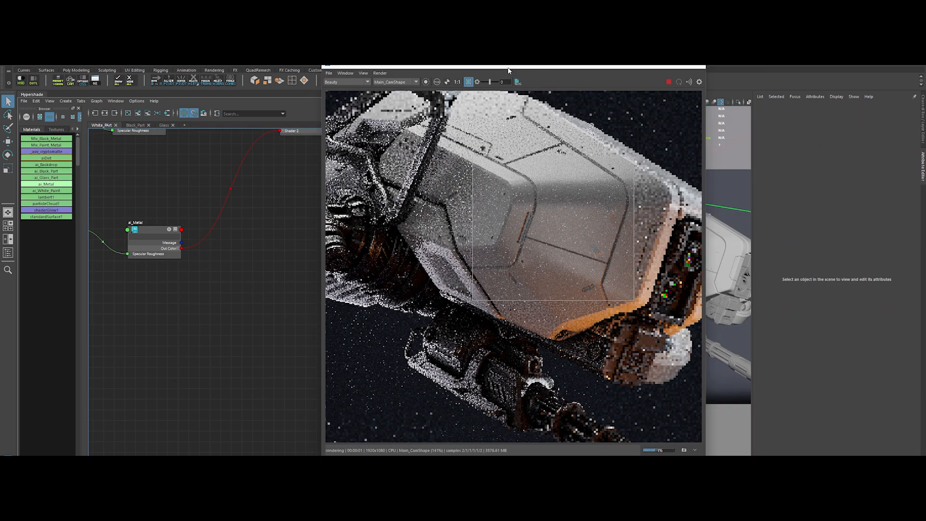
- Edit the aiDirt material, collapse its Transmission section, and preview Dust_4K_Roughness in Chaos Player
click(43, 157)
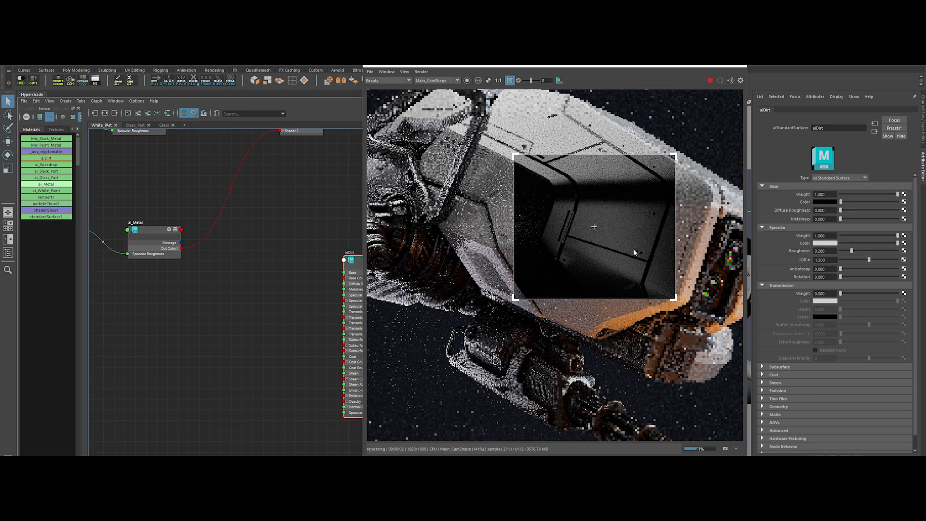
triple_click(820, 251)
text(0.650)
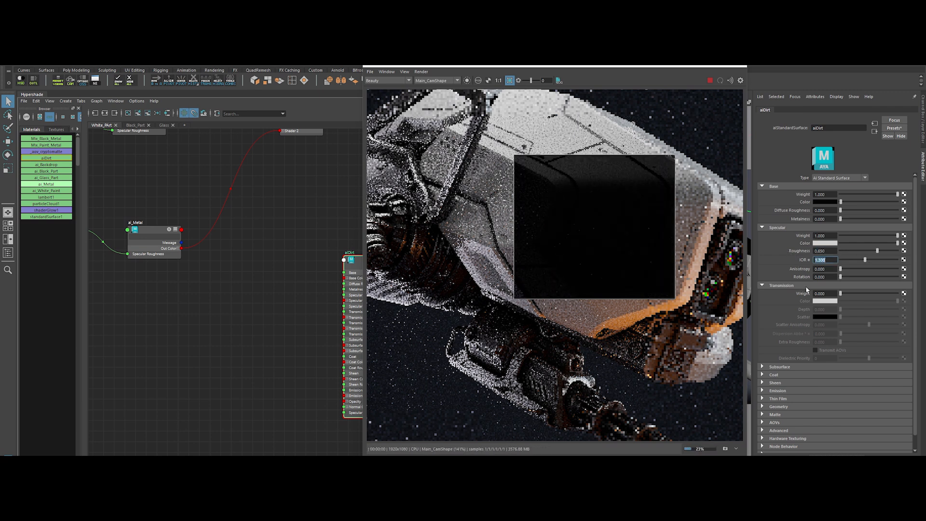
click(762, 286)
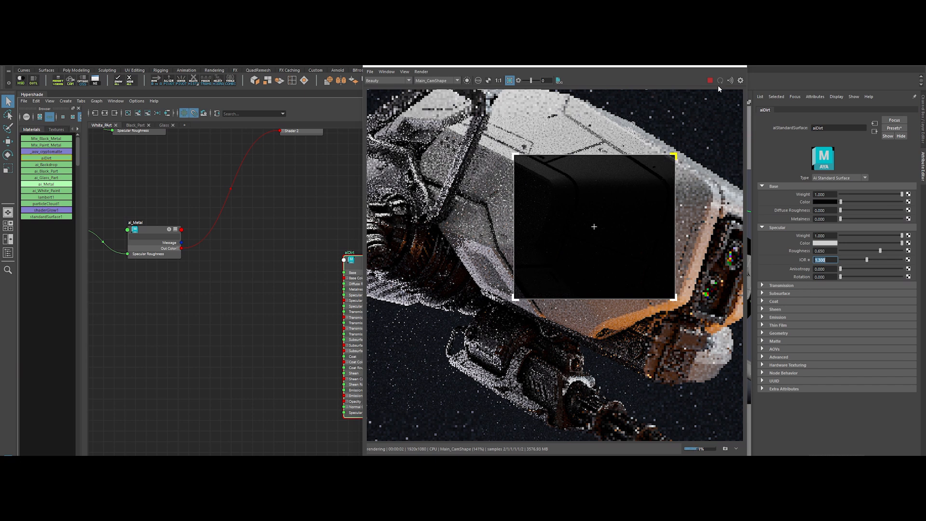
click(710, 80)
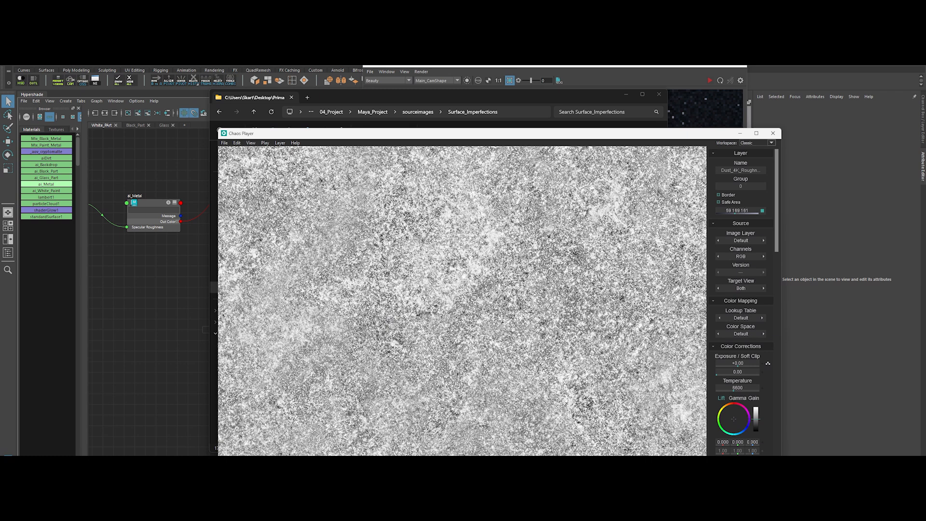
- Feed Dust_4K_Roughness tiled 4x through aiRange into aiDirt and adjust the range contrast
click(772, 133)
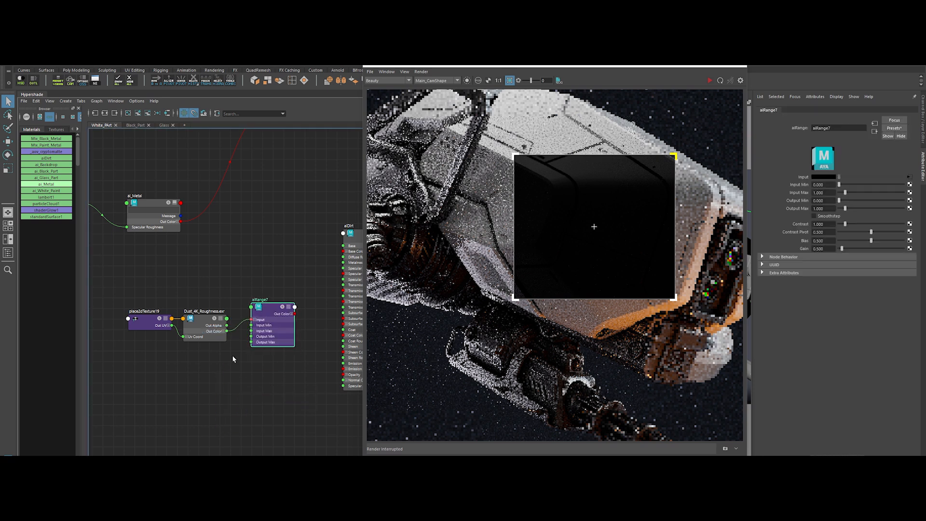
click(147, 311)
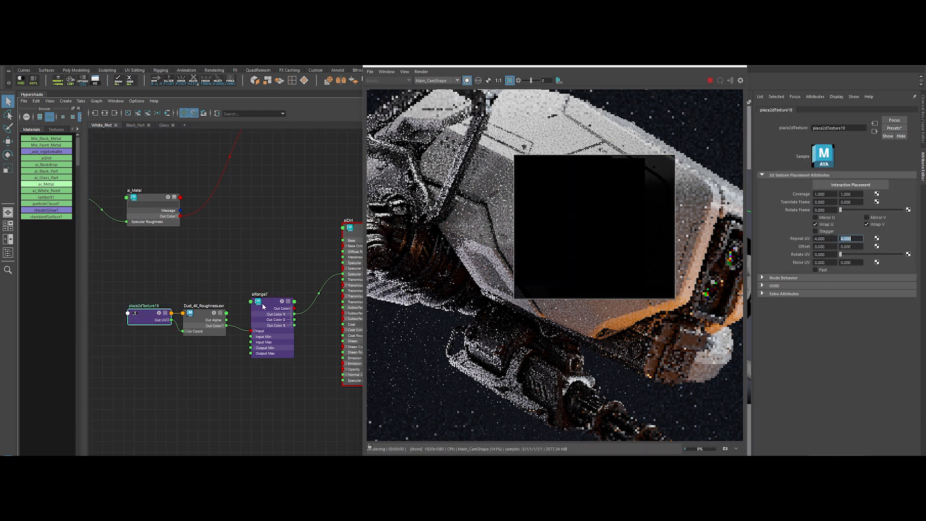
click(254, 301)
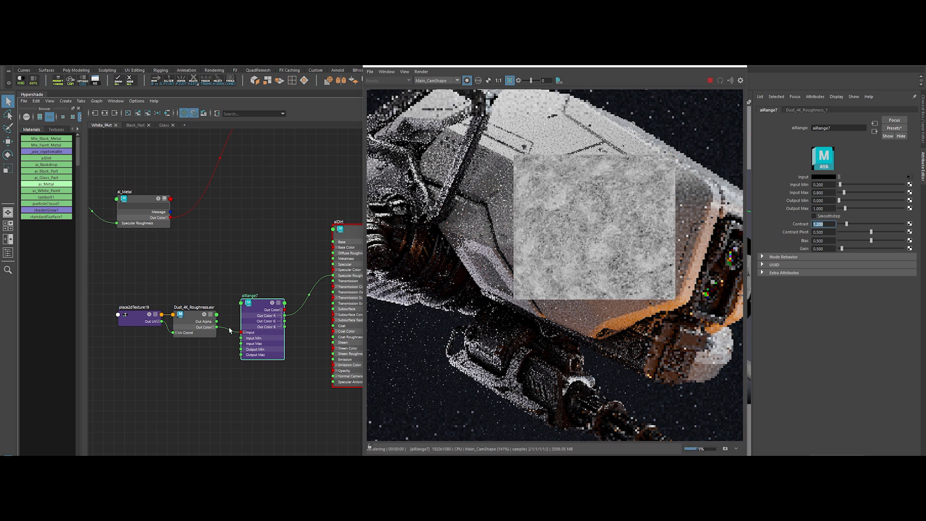
click(344, 228)
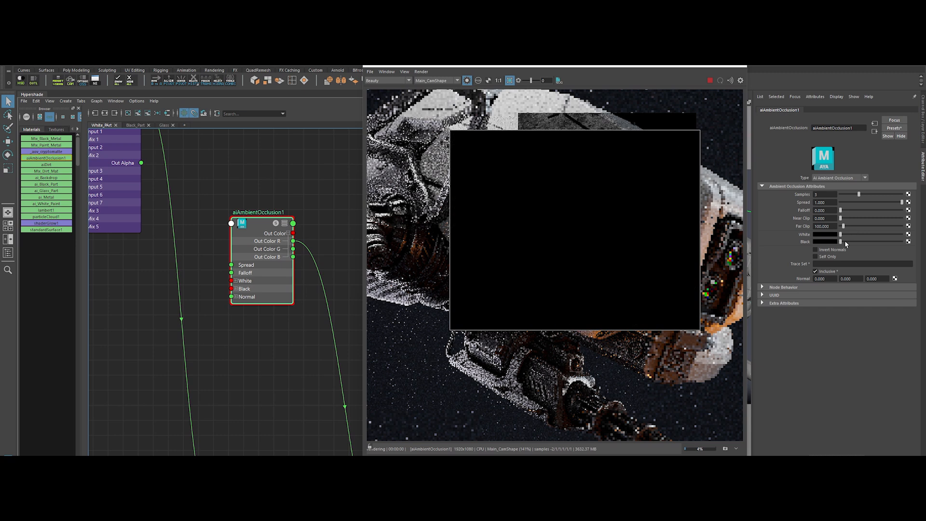
- Create an aiAmbientOcclusion node and adjust its attributes for a crevice dirt mask
click(824, 194)
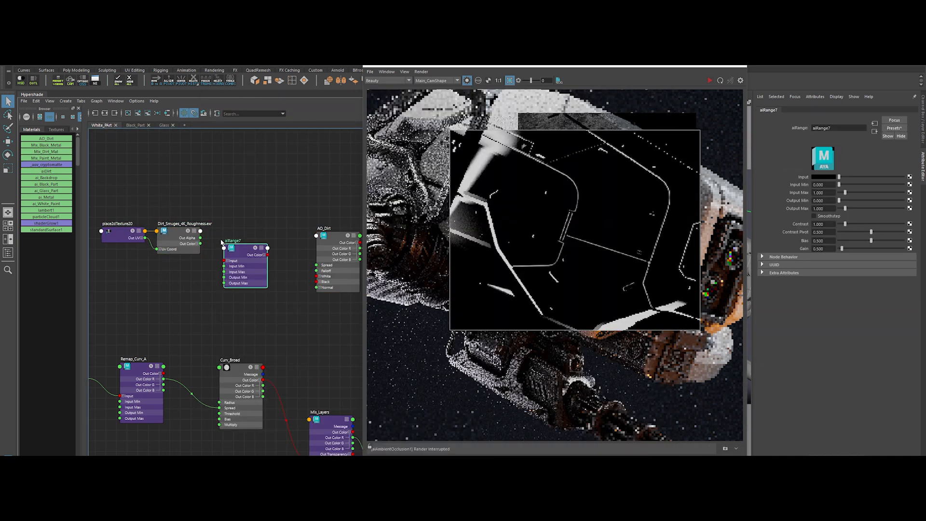
- Route the Dirt_Smudges range through a remap into AO_Dirt's Spread and rename it Multi_Dirt
click(337, 227)
text(Remap_)
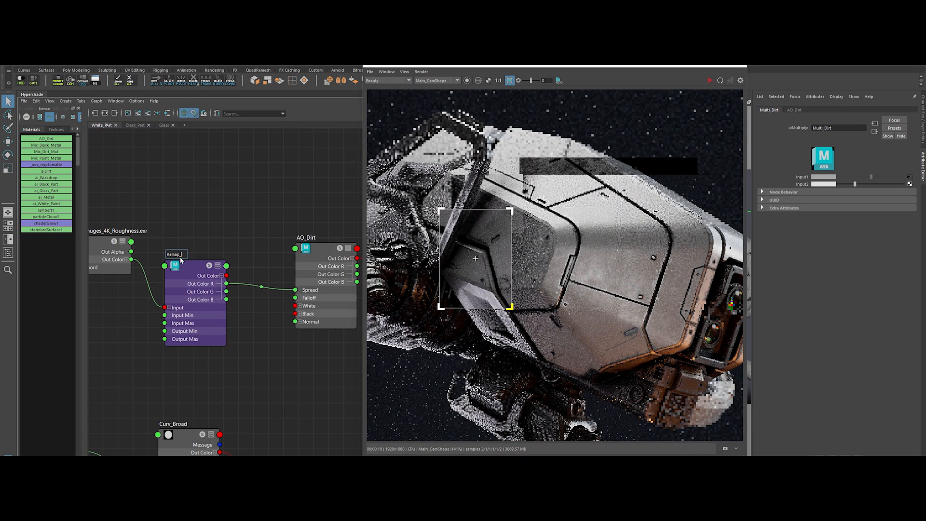
click(843, 81)
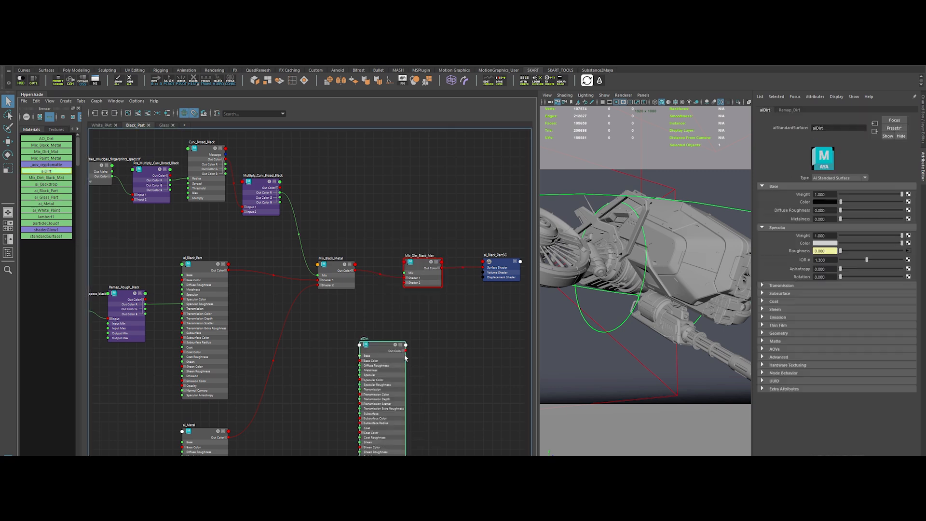
- Add a Multi_Dirt multiply utility to the Black_Part shader and store a RenderView snapshot
click(56, 129)
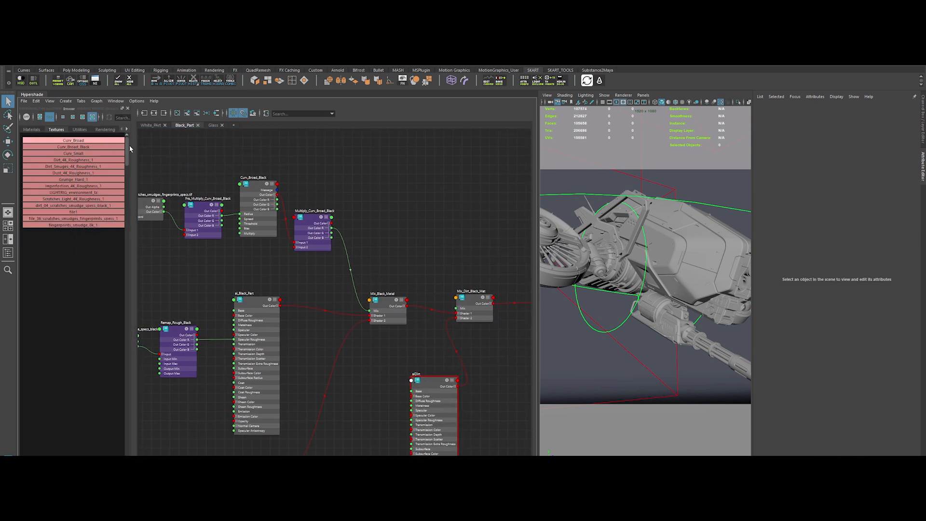
click(80, 130)
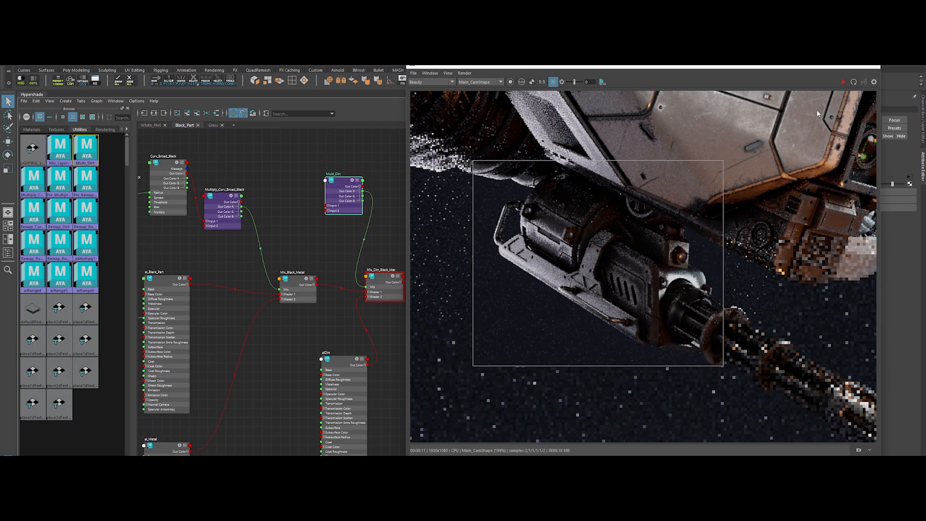
click(861, 450)
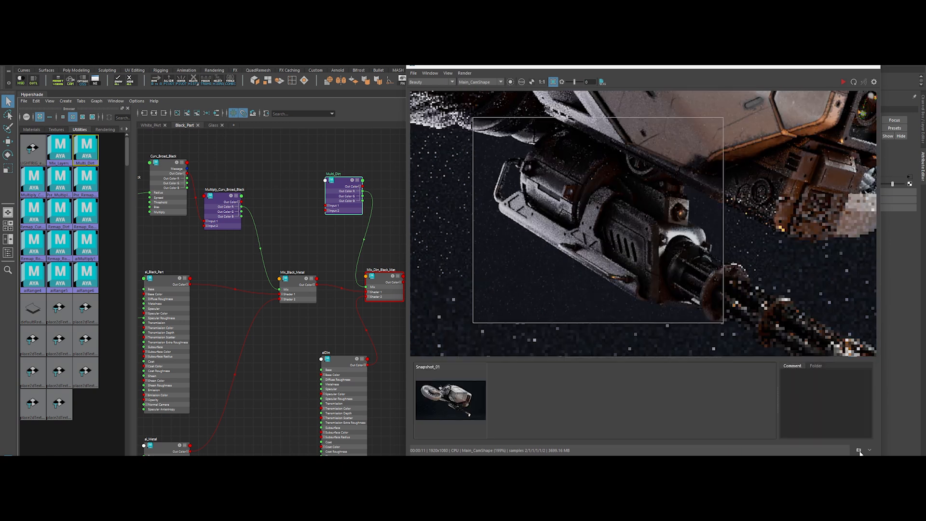
click(843, 81)
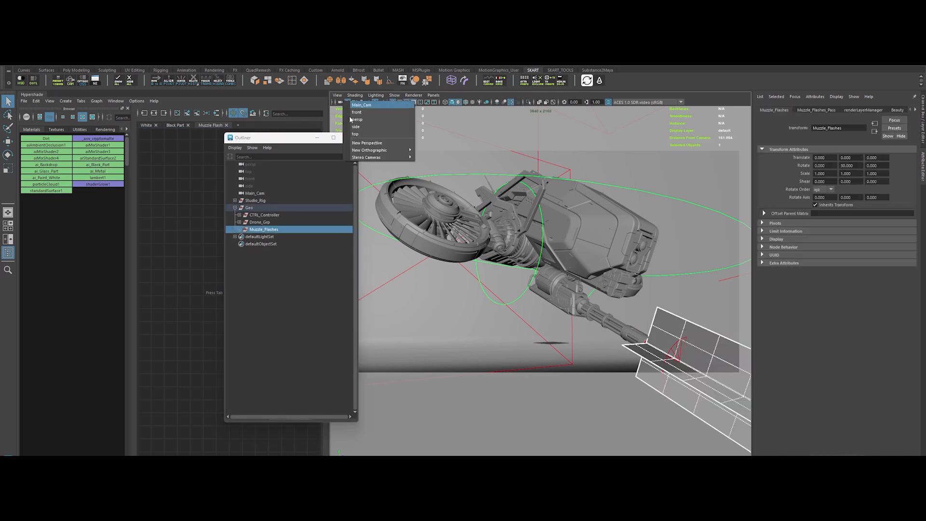
- Look through Main_Cam in the viewport with the Muzzle_Flashes cards selected
click(361, 105)
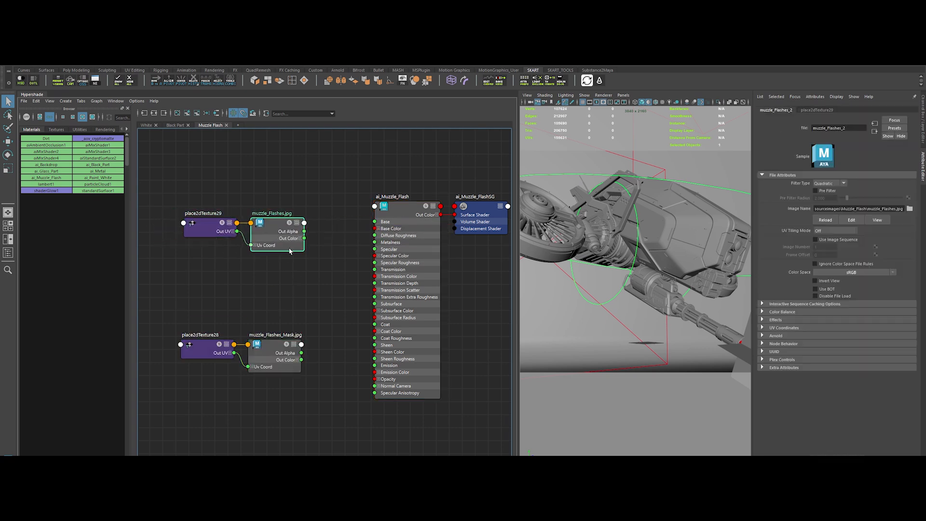
- Wire muzzle_Flashes.jpg into ai_Muzzle_Flash colour and emission, mask into opacity, and render in Arnold
click(390, 196)
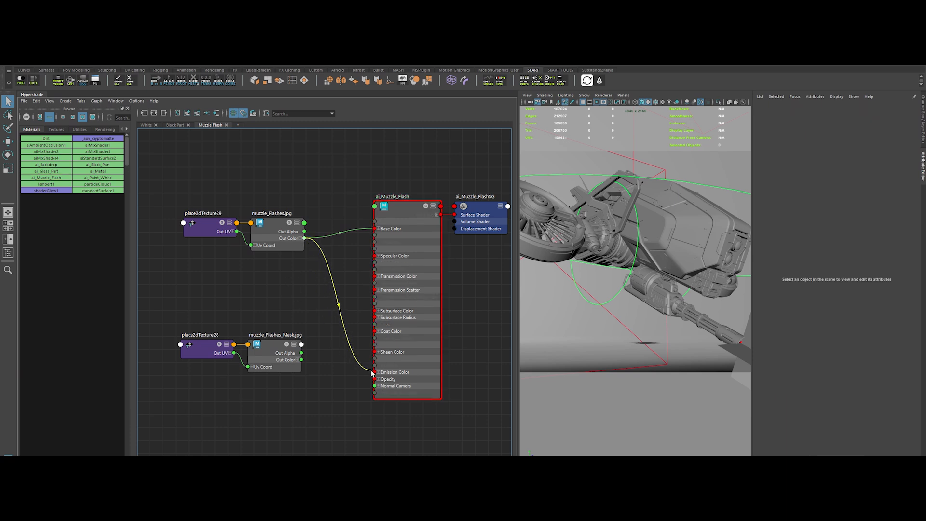
click(392, 196)
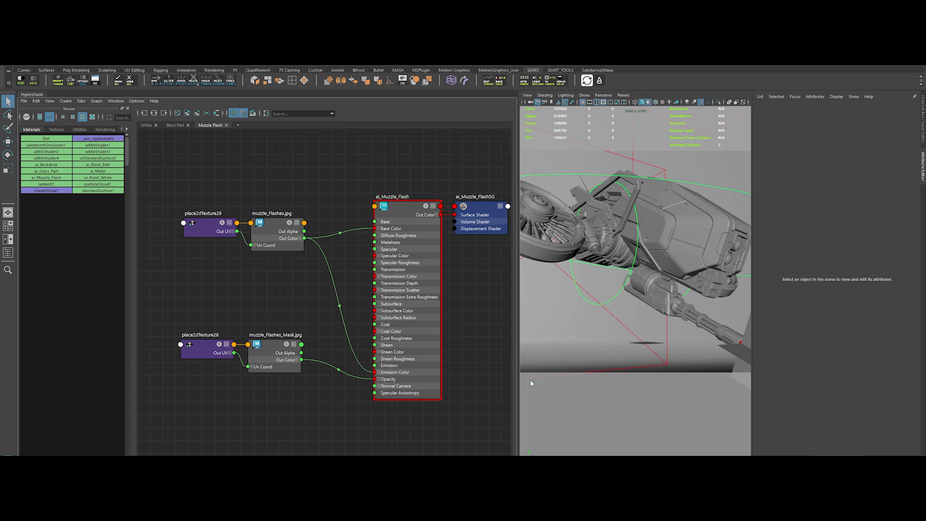
click(413, 173)
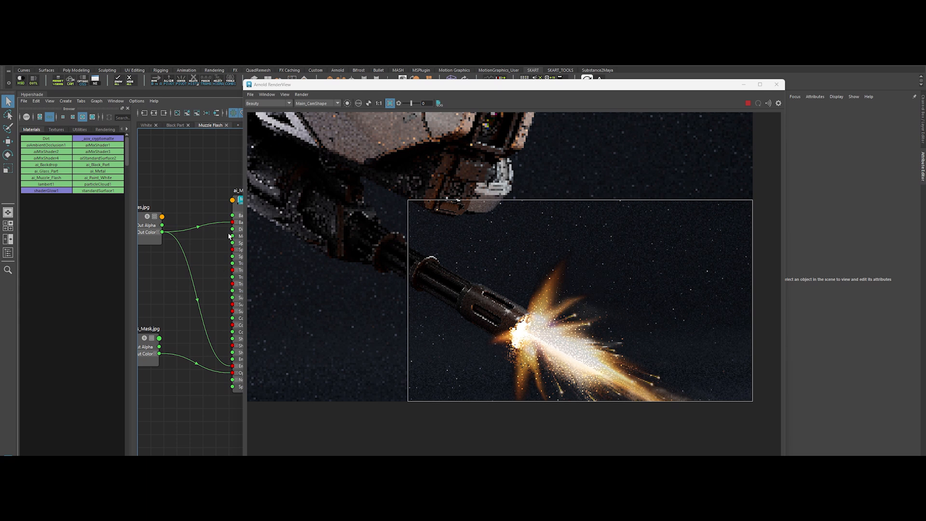
click(238, 190)
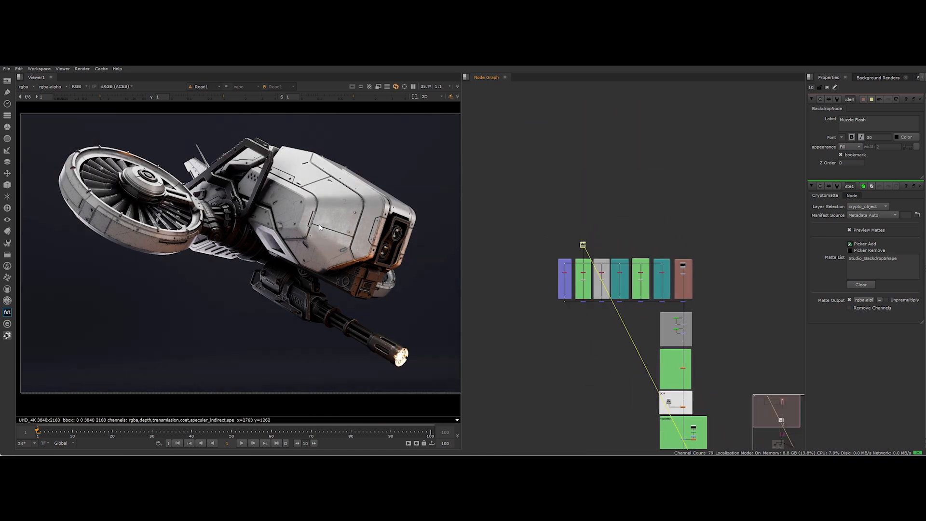
mouse_move(273, 283)
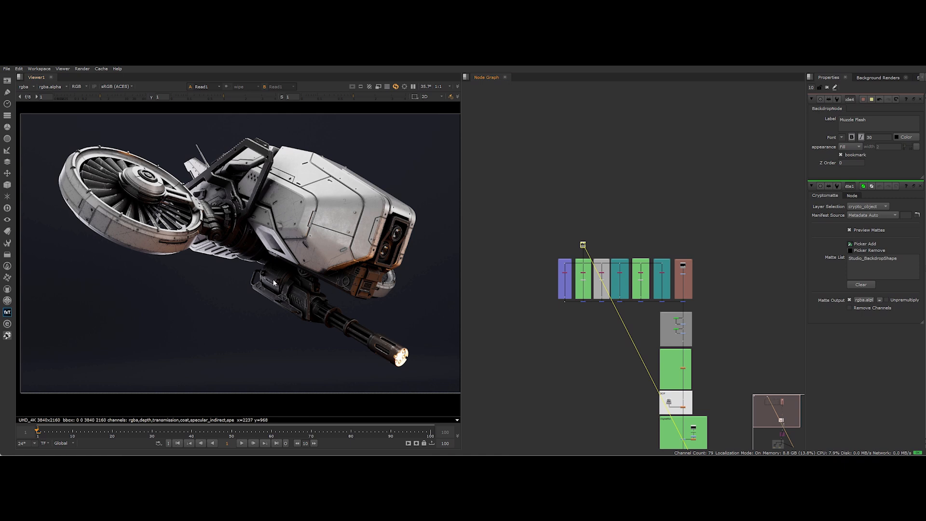
mouse_move(504, 332)
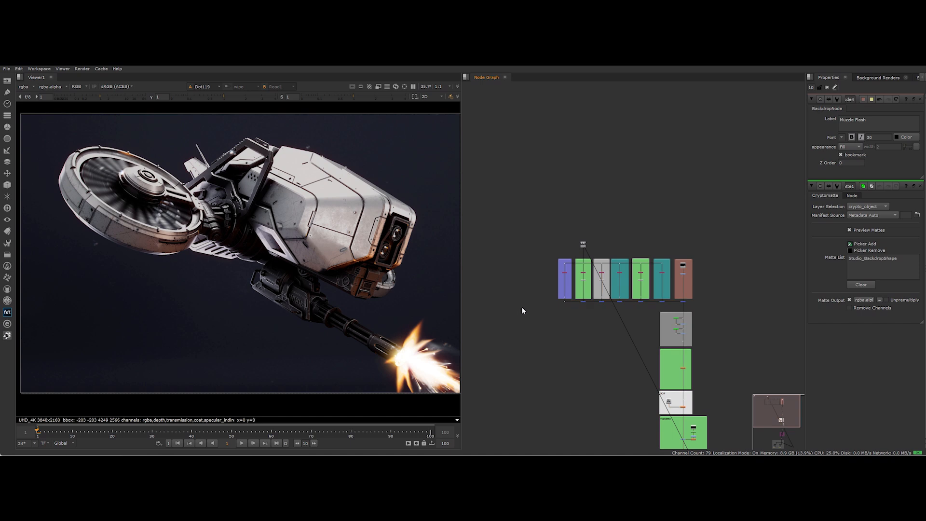
scroll(down, 3)
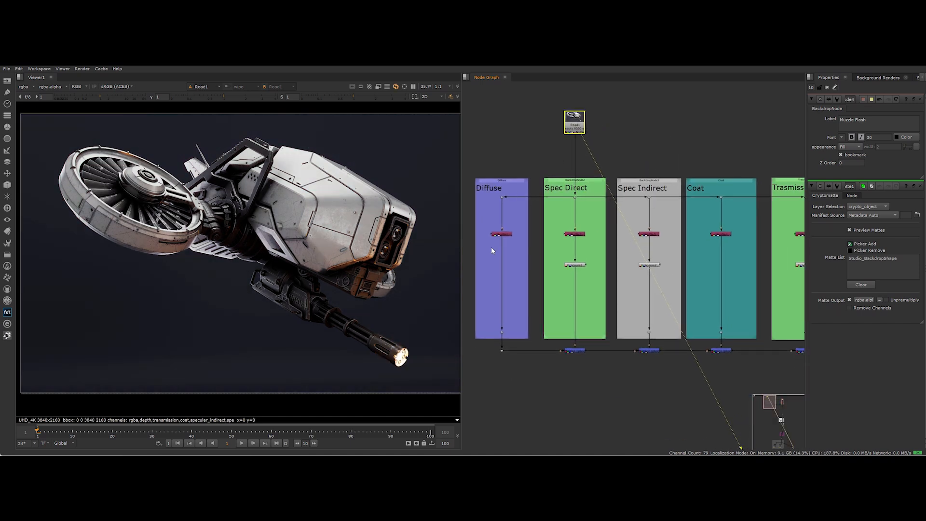
- View the diffuse, direct specular and transmission Shuffle passes one at a time in the Viewer
click(501, 233)
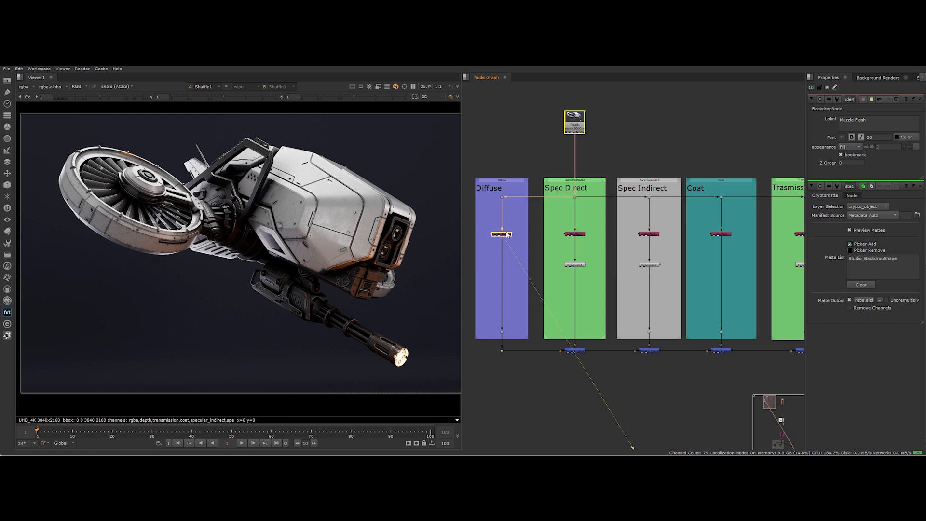
click(573, 235)
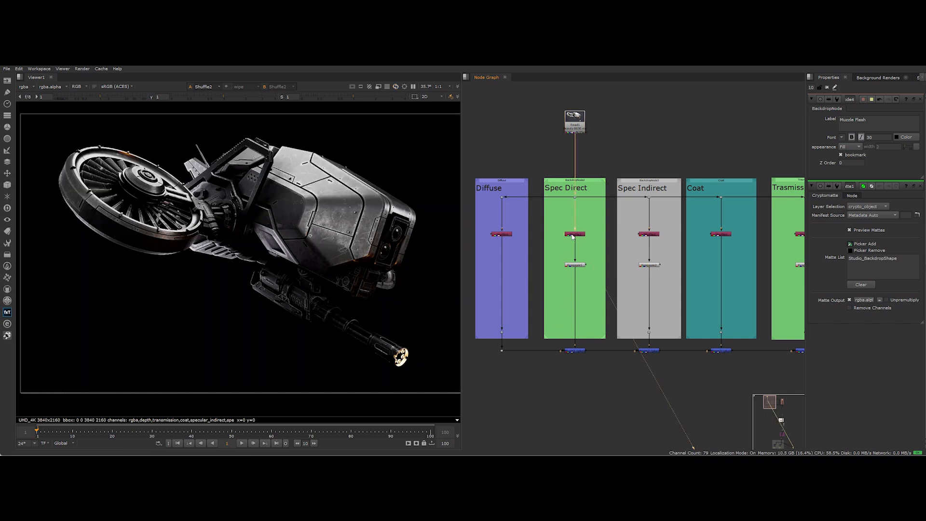
click(649, 234)
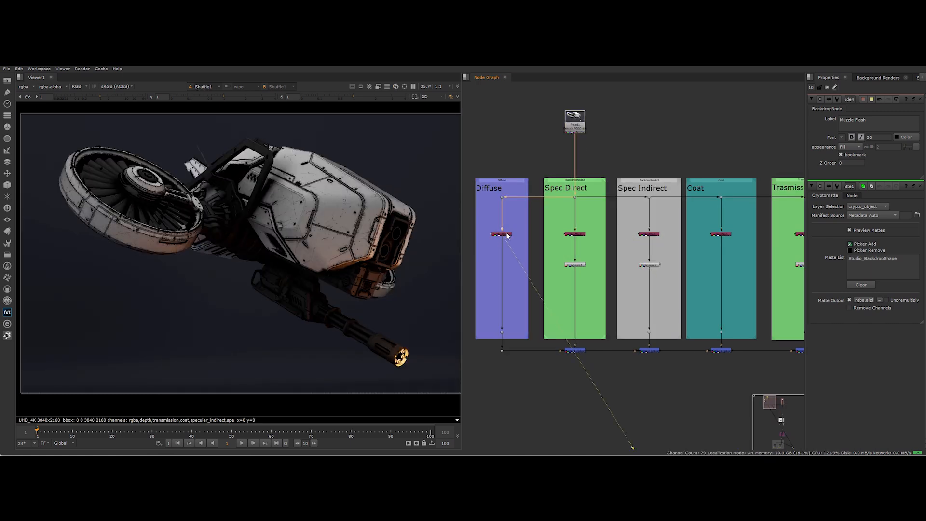
click(573, 351)
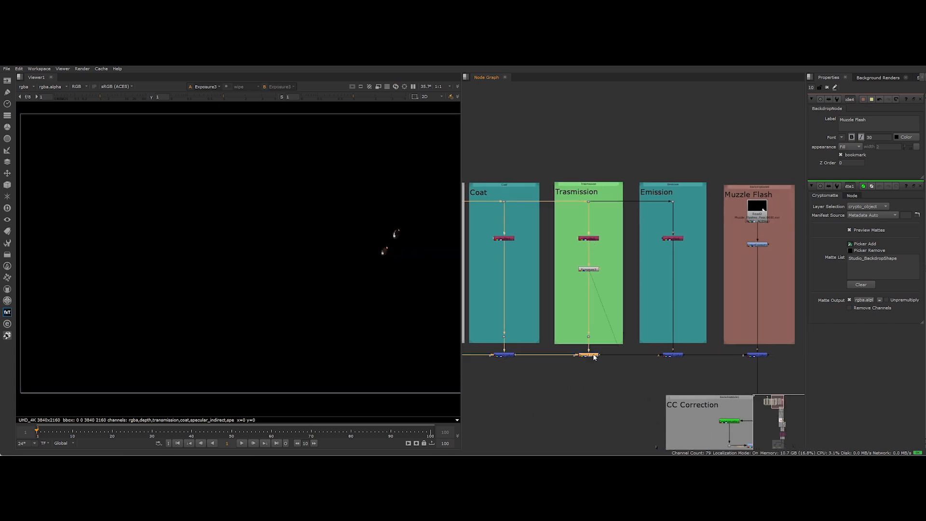
click(673, 238)
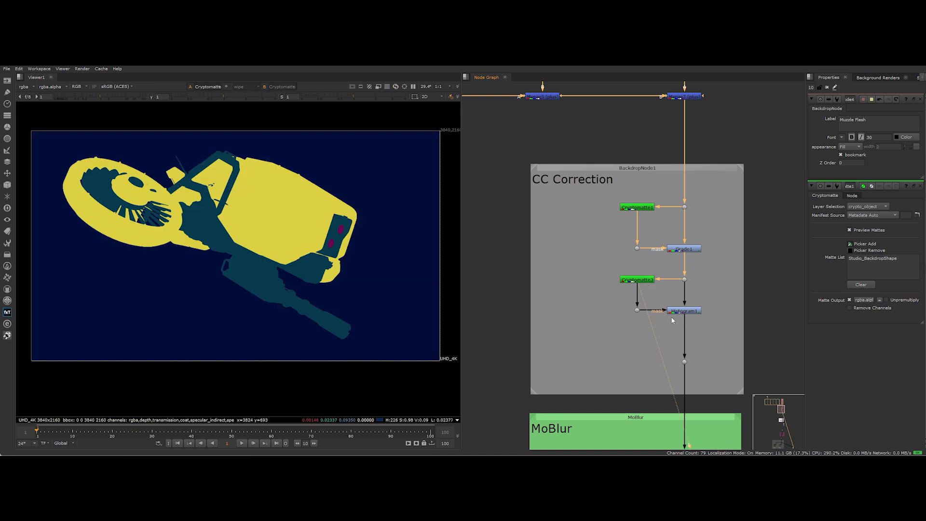
- View VectorBlur1's motion-blurred rotor result in the MoBlur backdrop
click(685, 310)
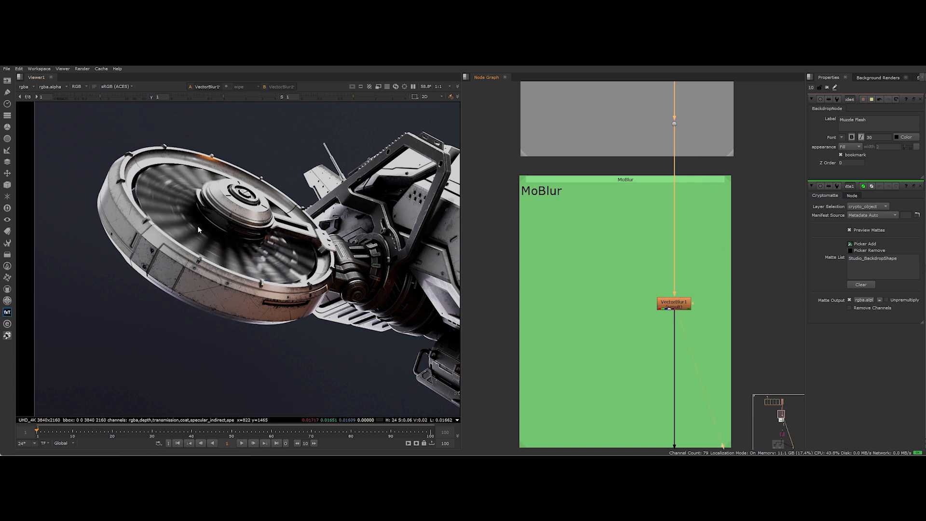
- Inspect the LensReflection noise settings, then view the comp with AlexaGrain1 film grain
click(674, 303)
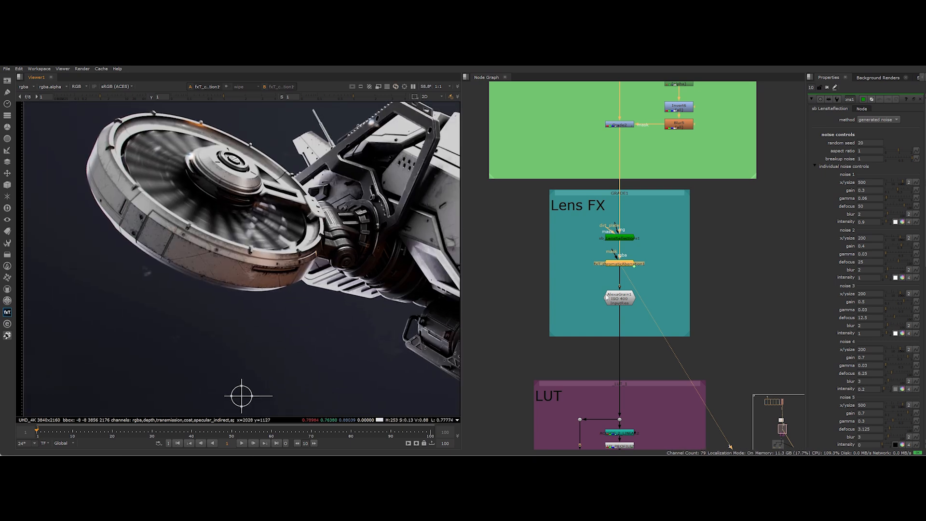
click(620, 298)
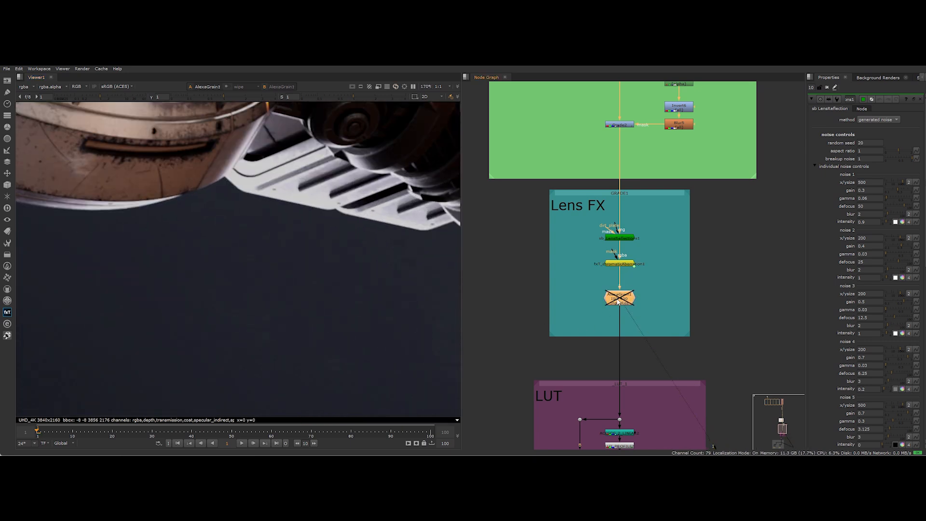